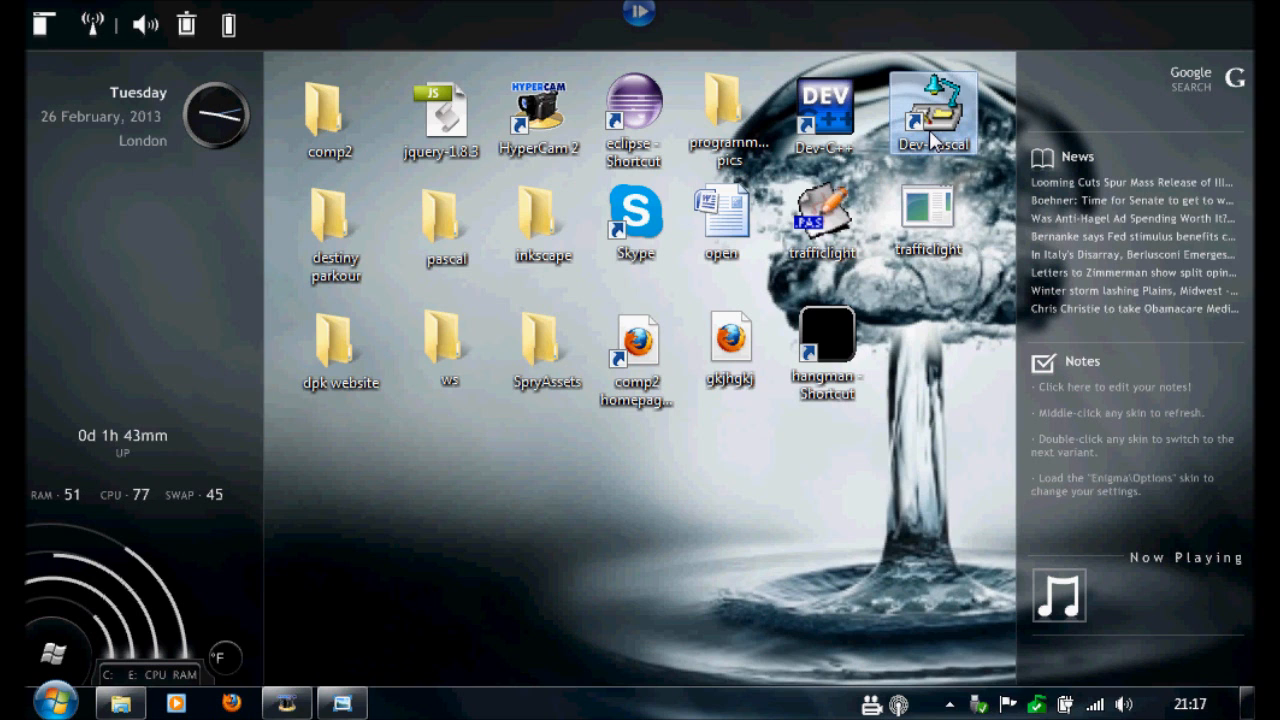
Step: Launch Dev-Pascal and start a new empty source file
double_click(928, 96)
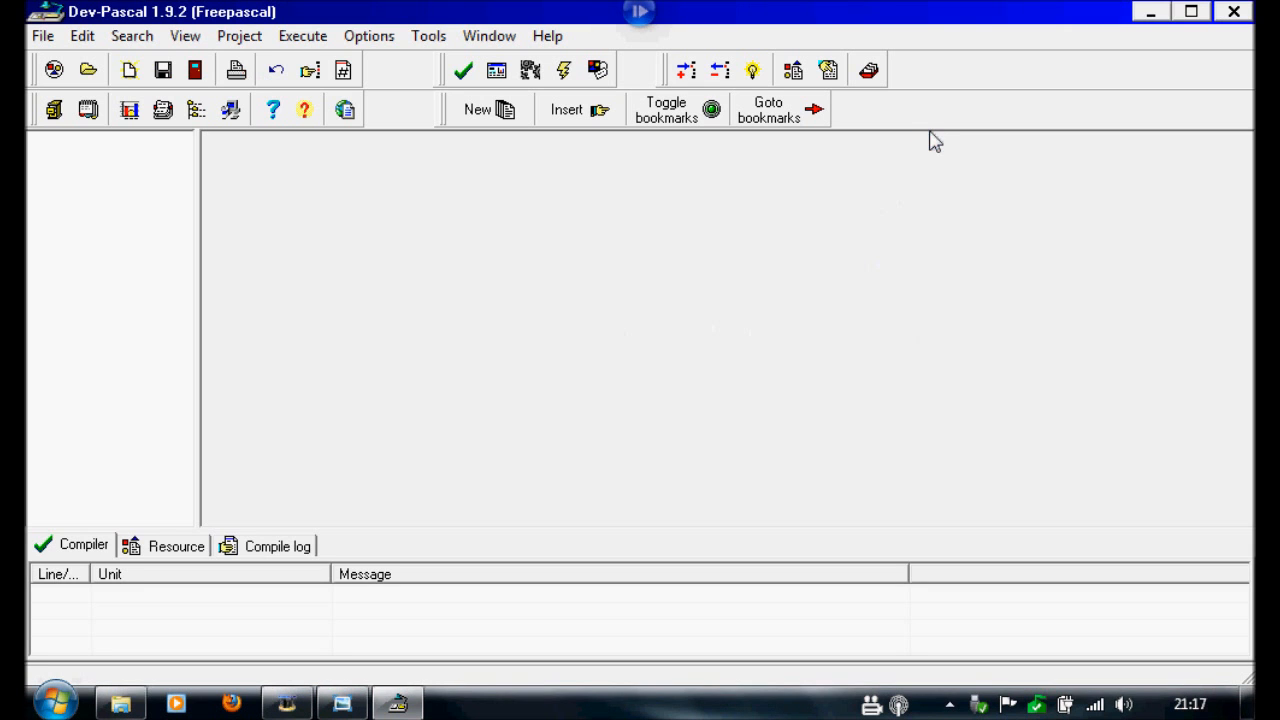
mouse_move(144, 96)
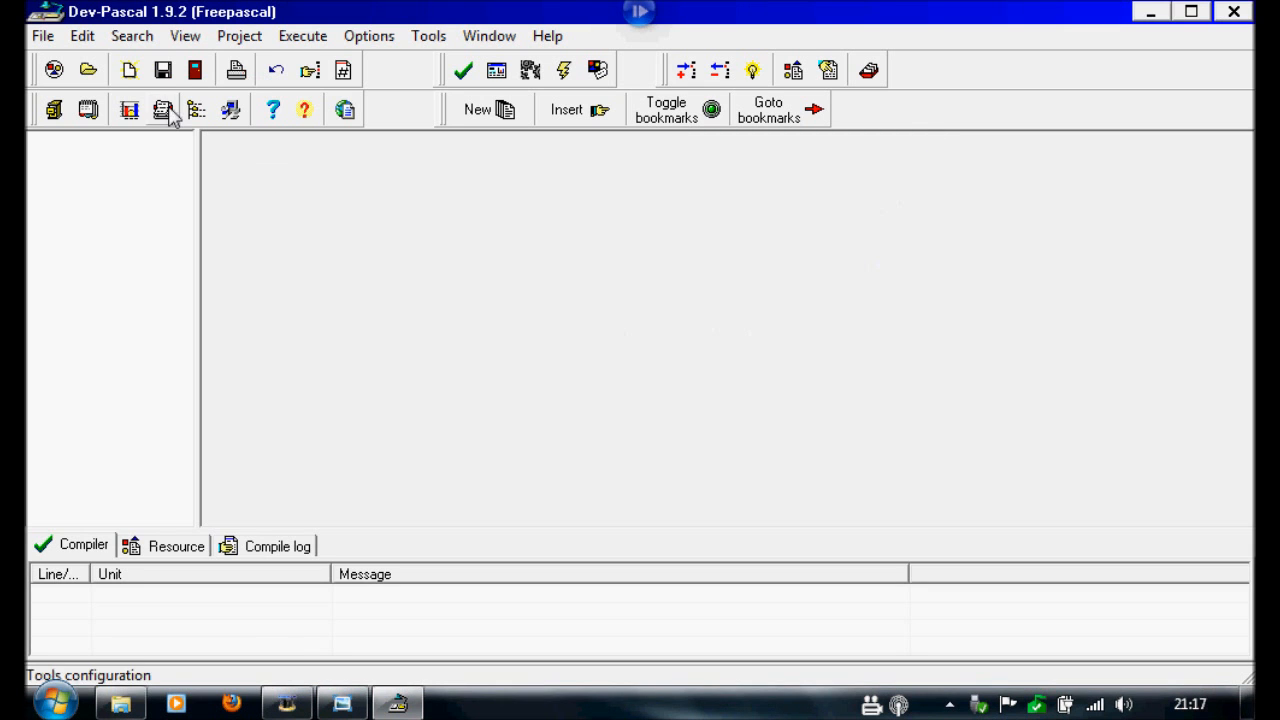
left_click(128, 90)
type("pro")
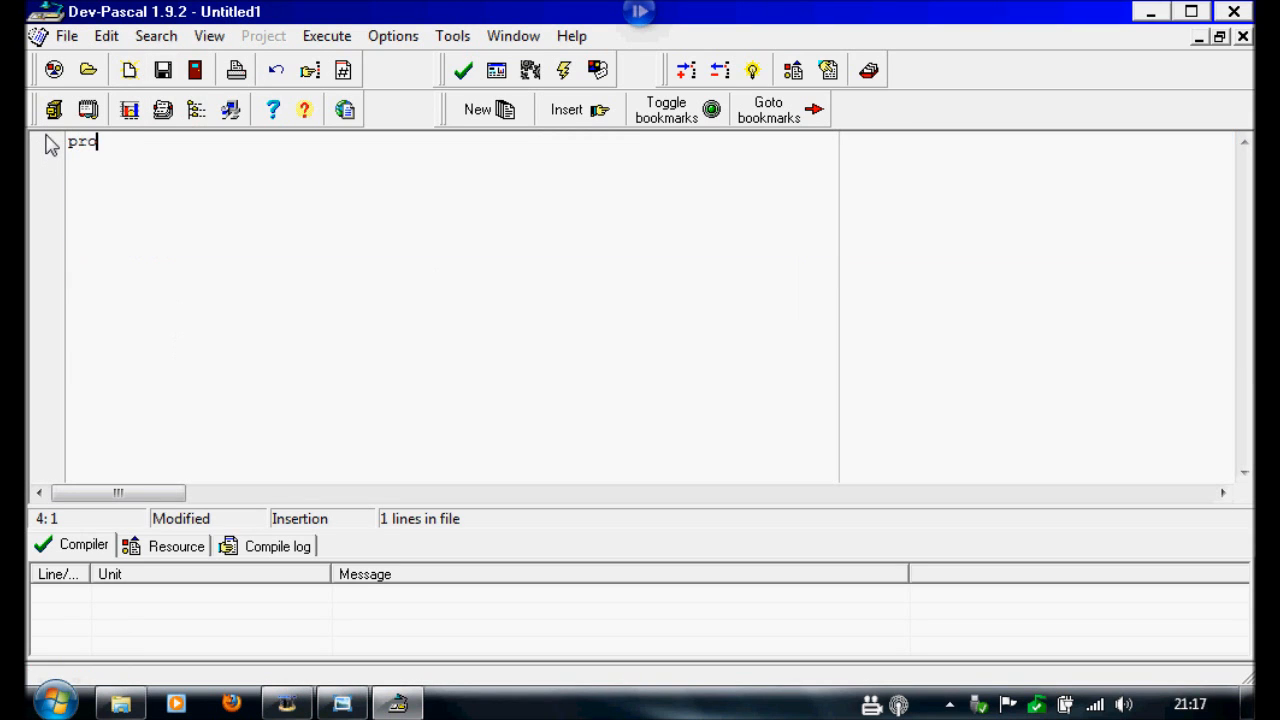
Step: Write the header 'program counting;' and the declaration 'var counter:integer;'
type("gram")
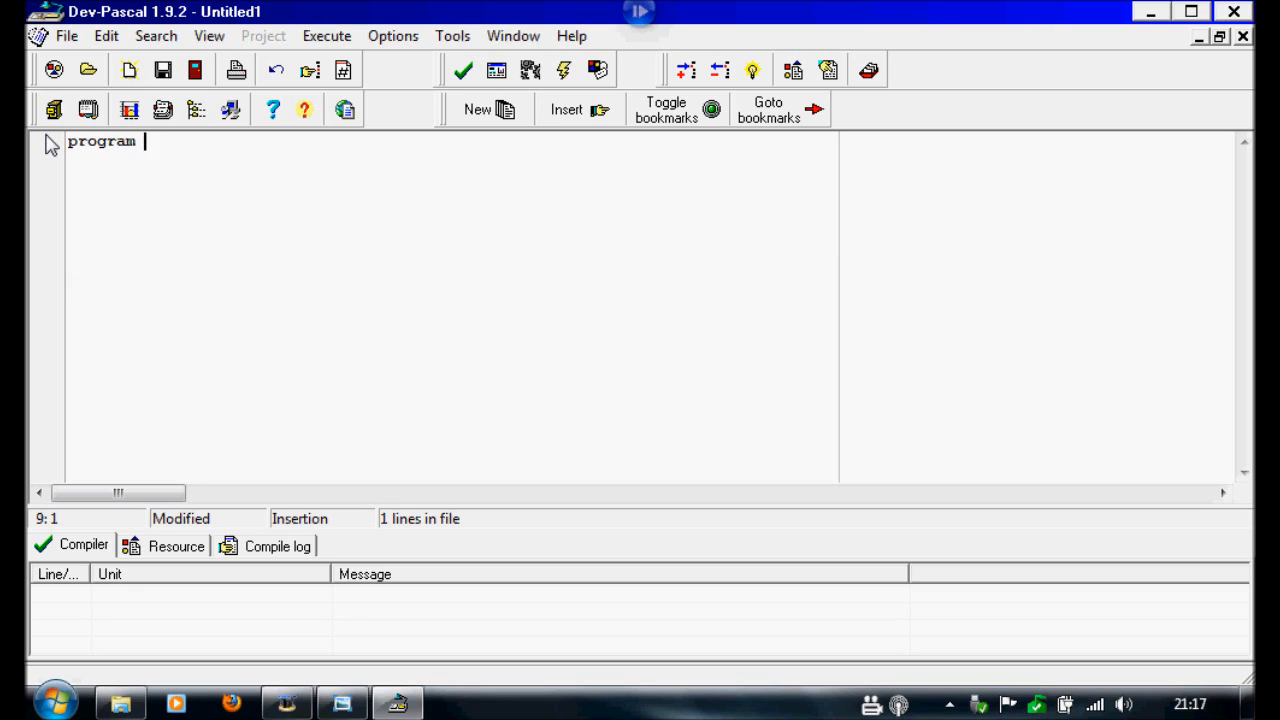
type("cou")
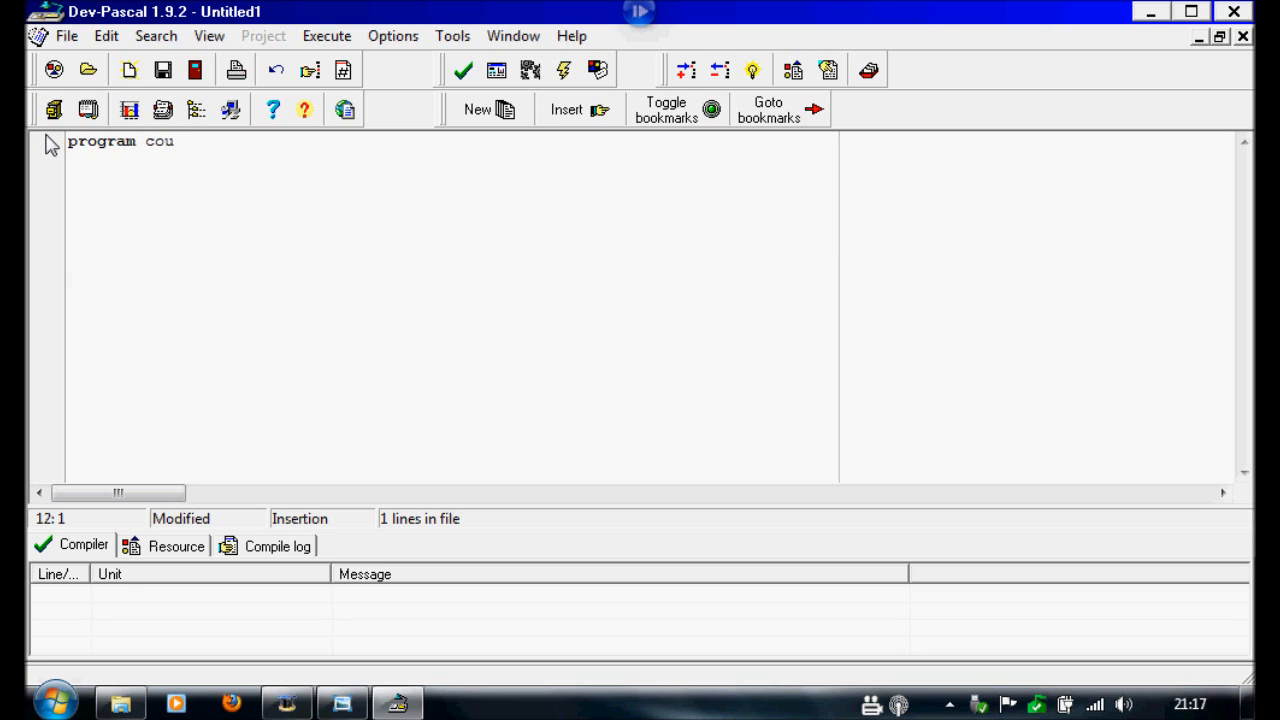
type("nting;")
type("var")
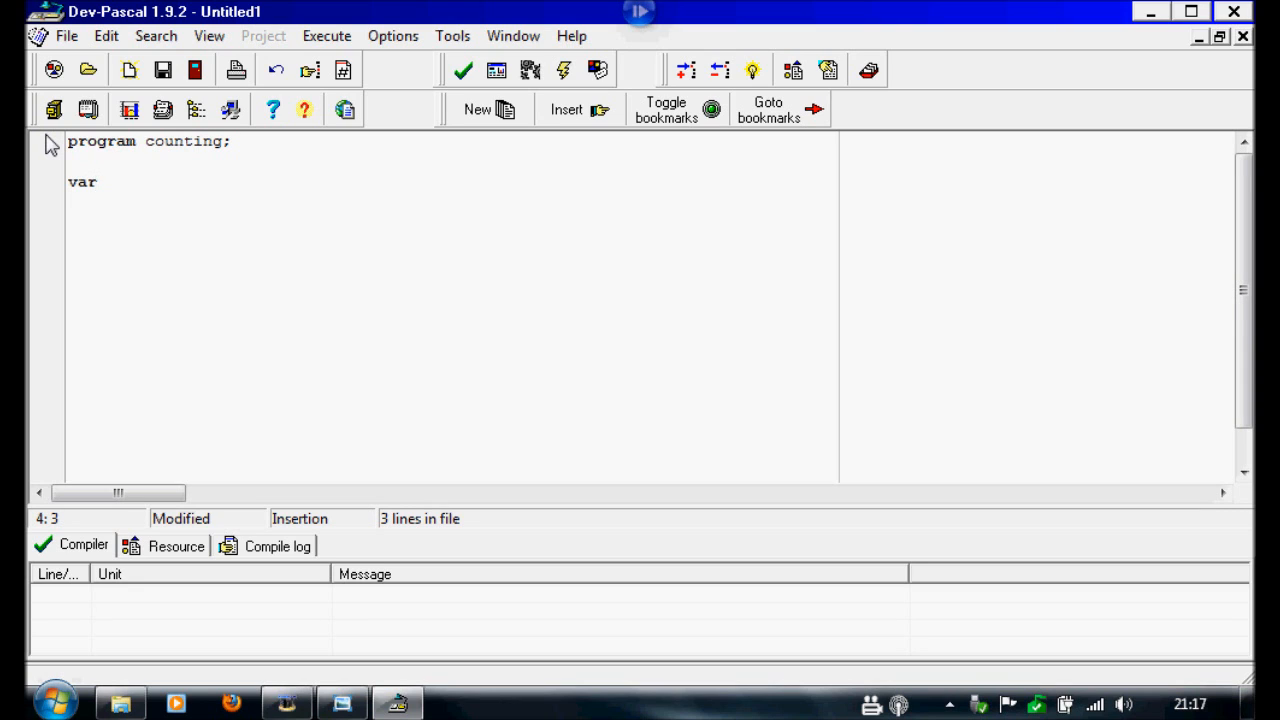
type("counte")
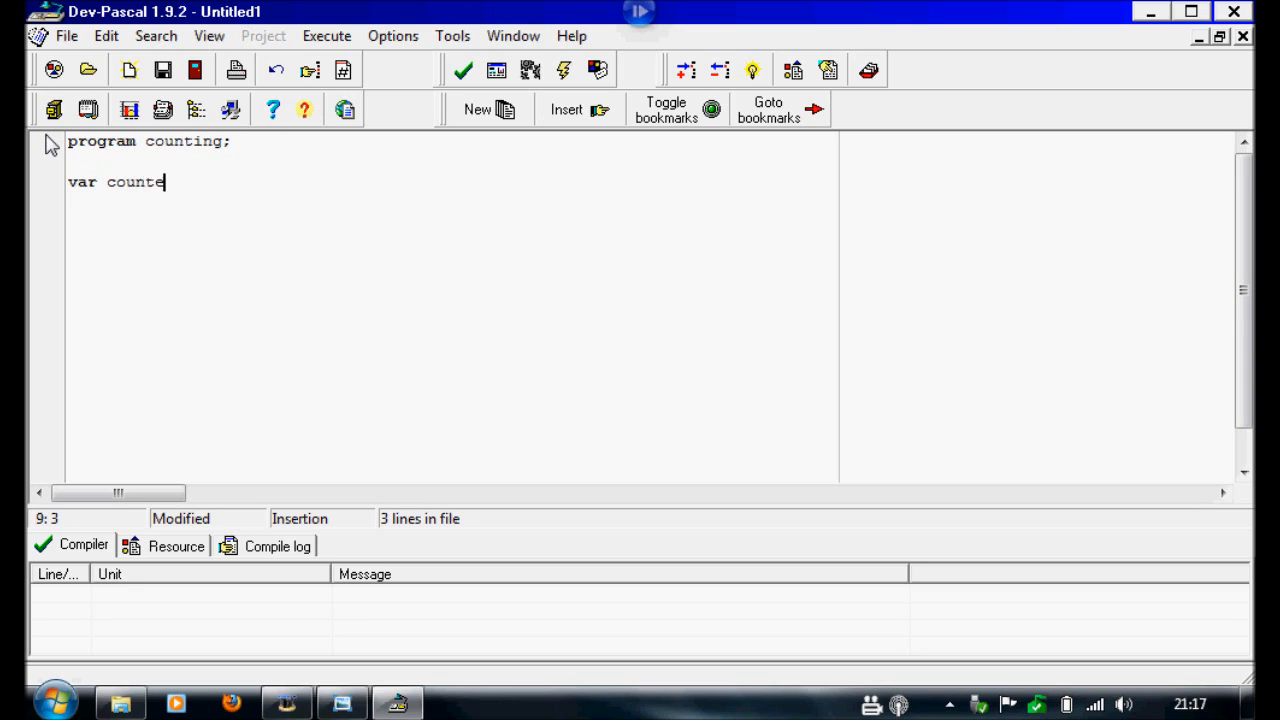
type("r:")
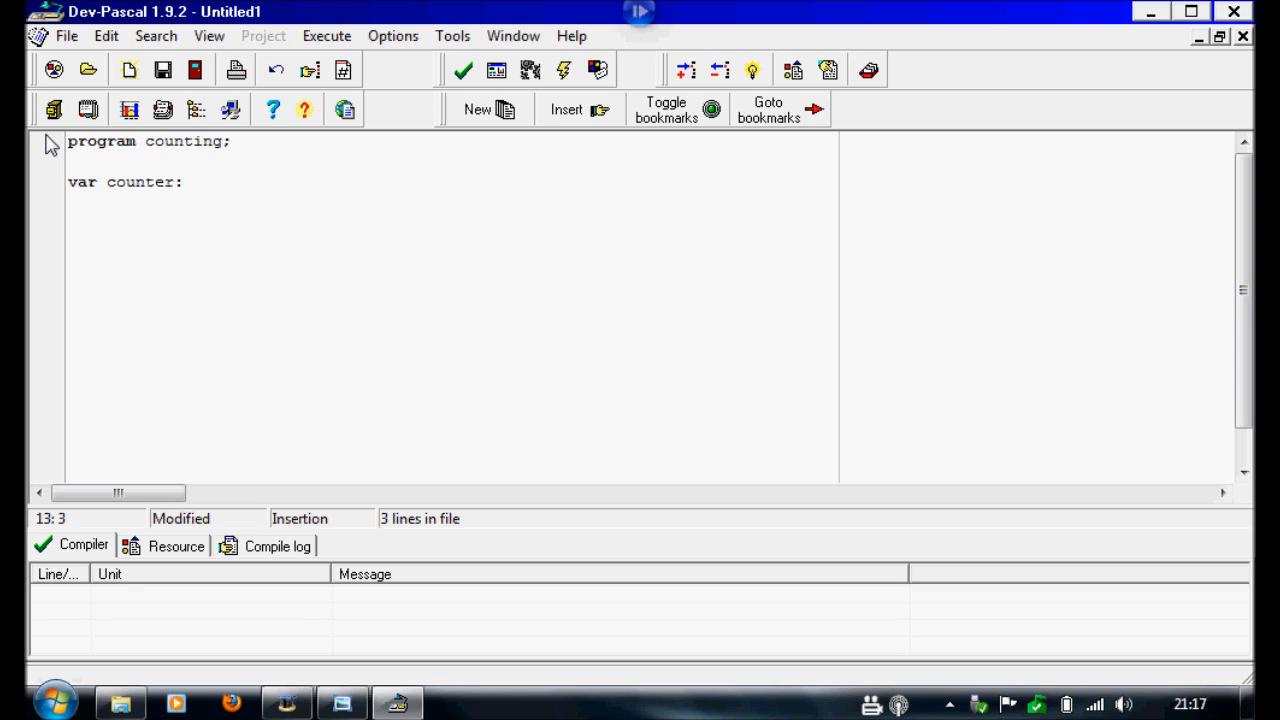
type("integer")
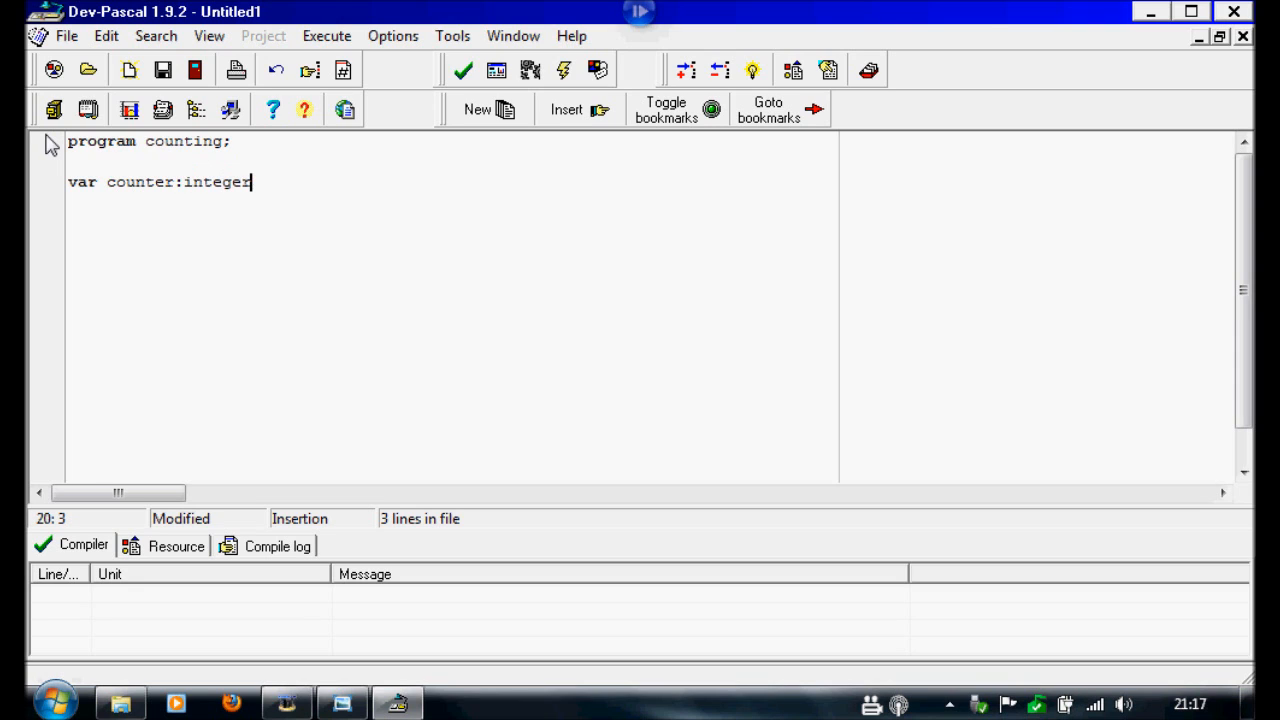
type(";")
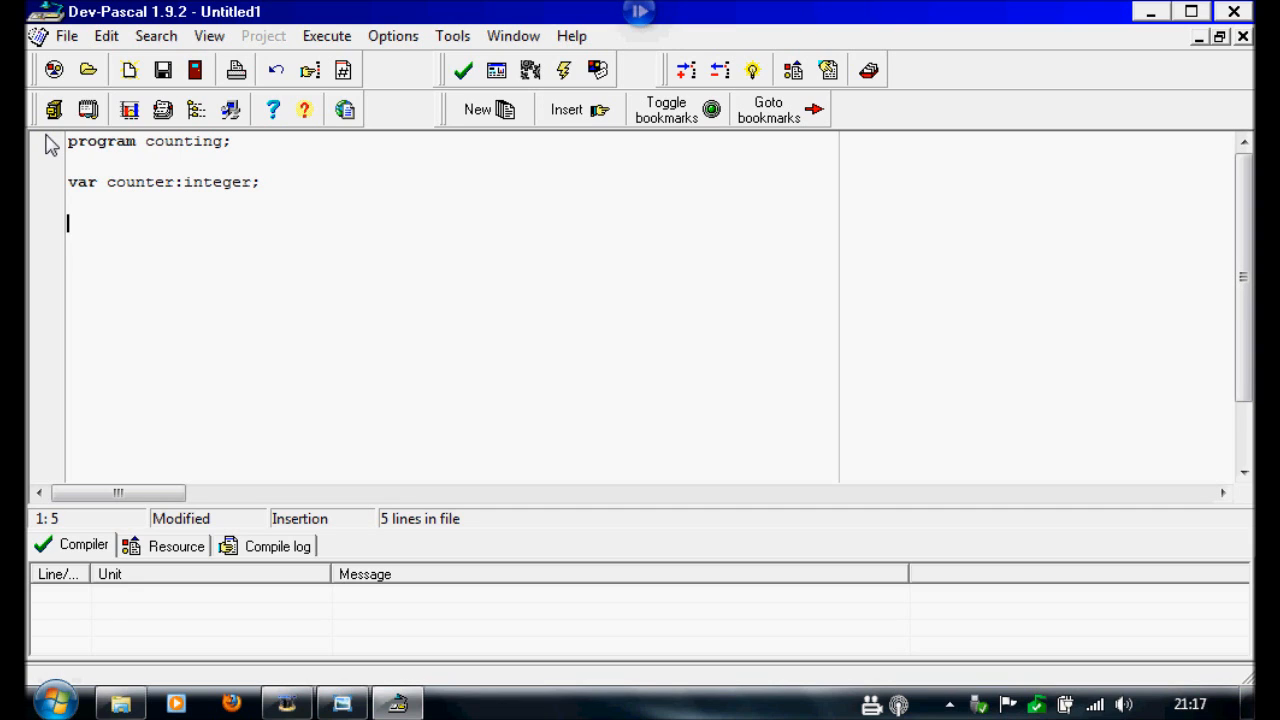
Step: Write the main begin and a 'for counter := 1 to 10 do' loop with its own begin/end block
type("begin")
type("for")
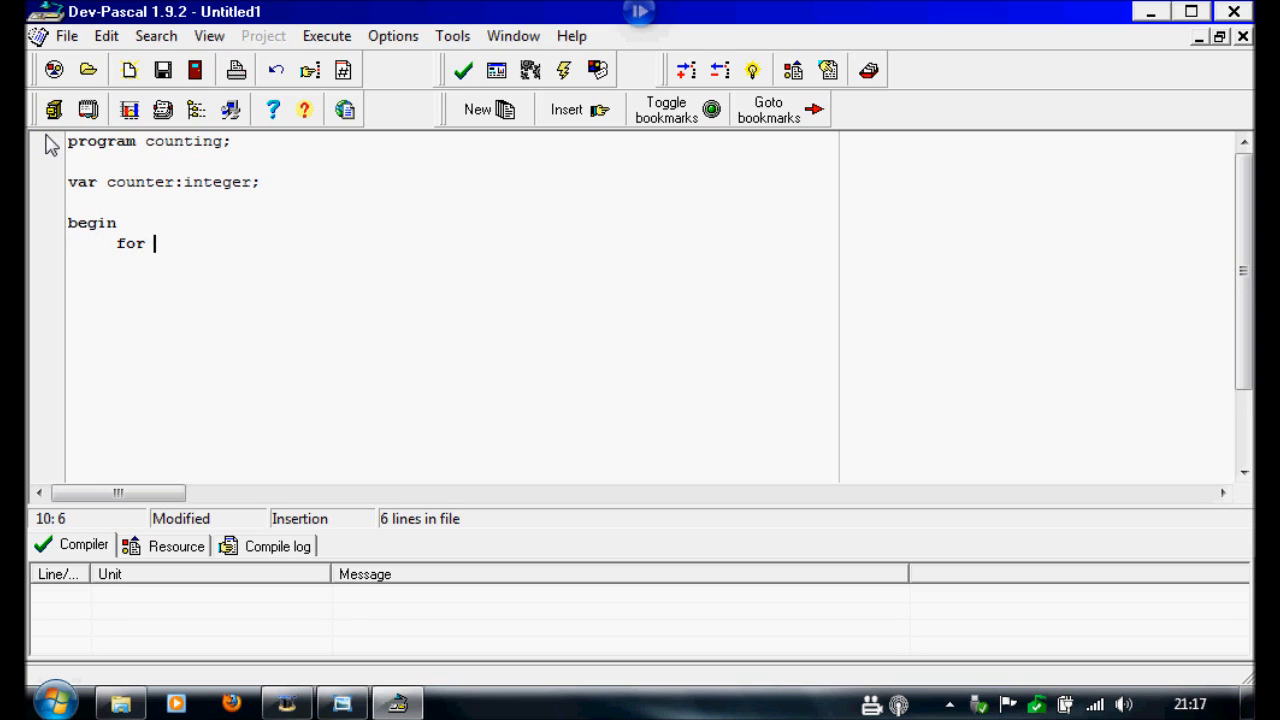
type("counter :=")
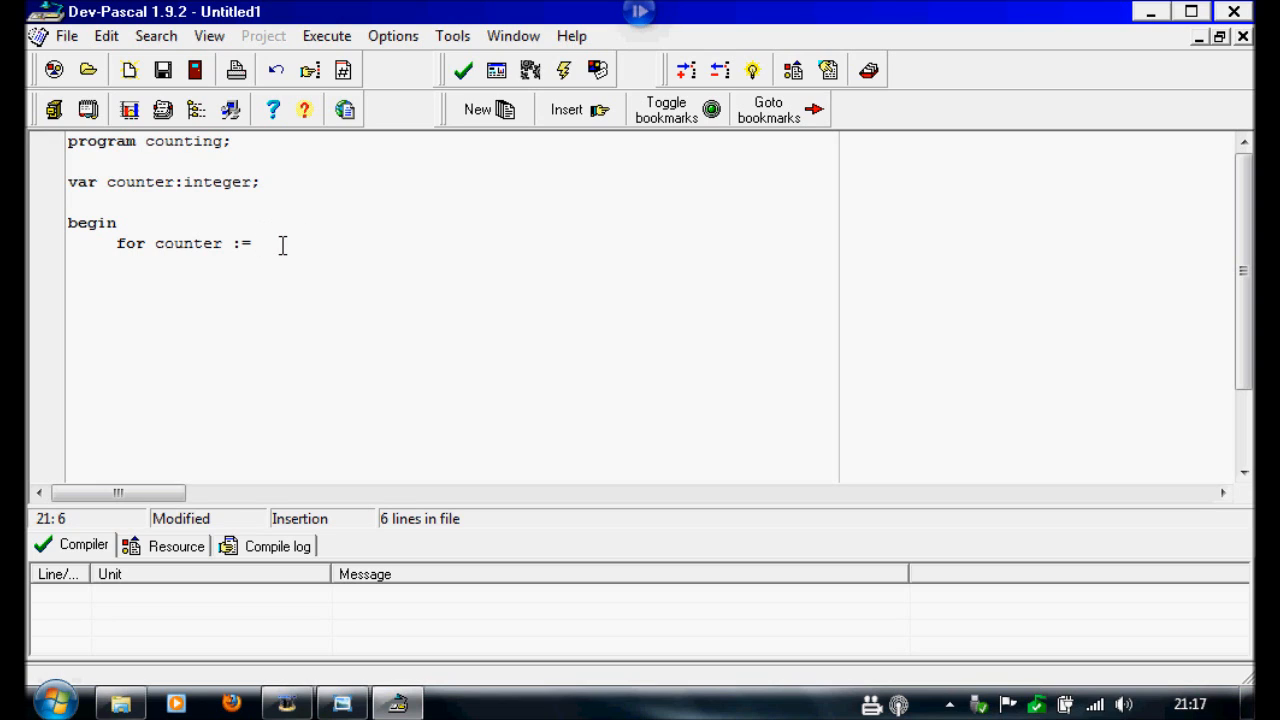
type("1 to")
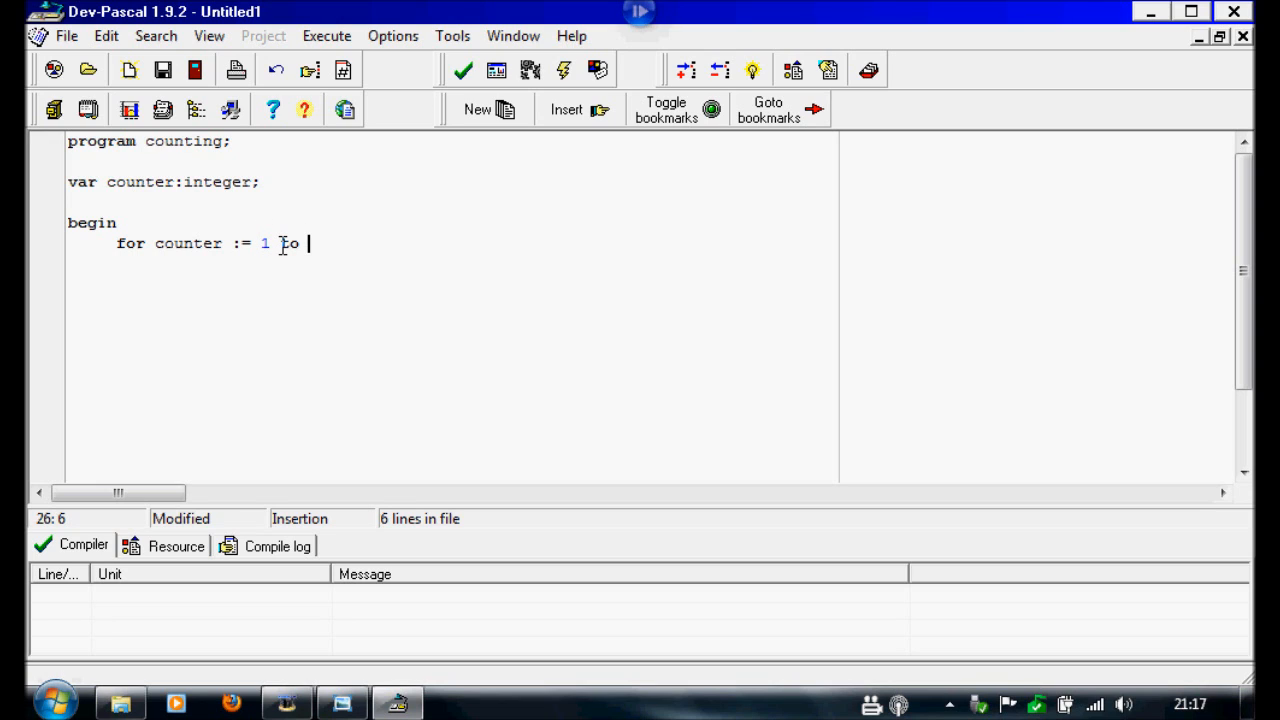
type("10")
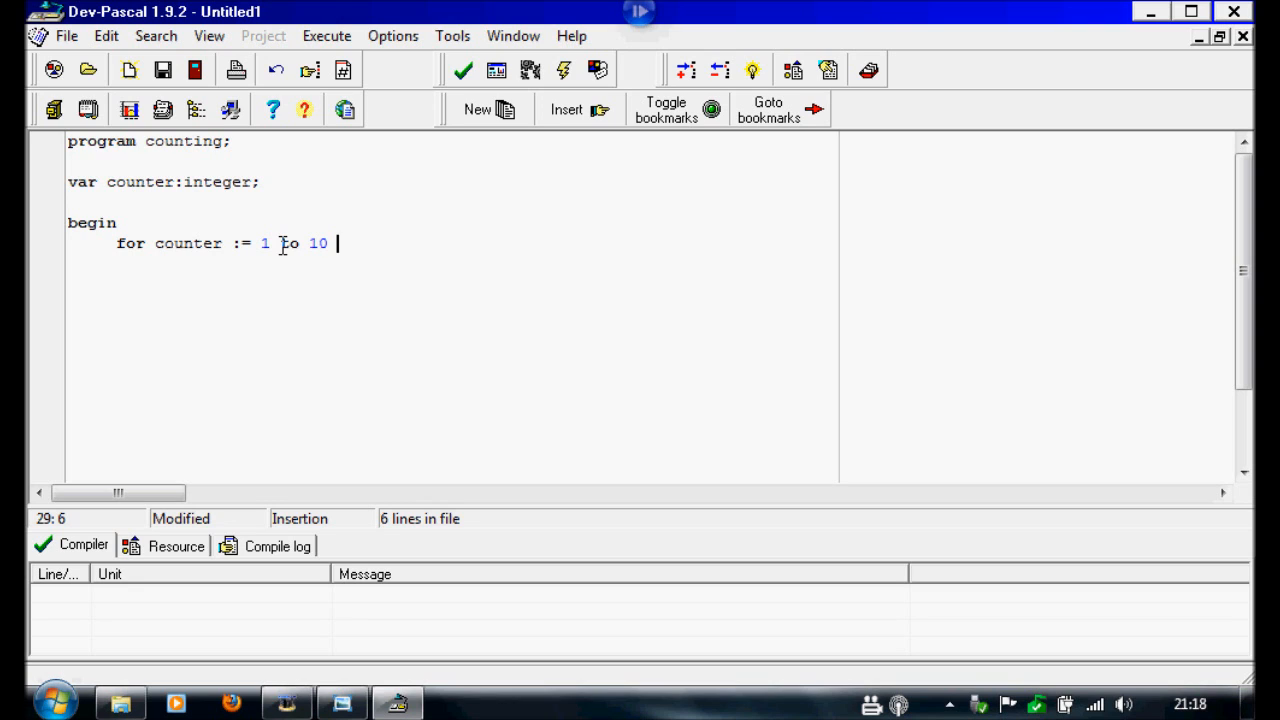
type("do")
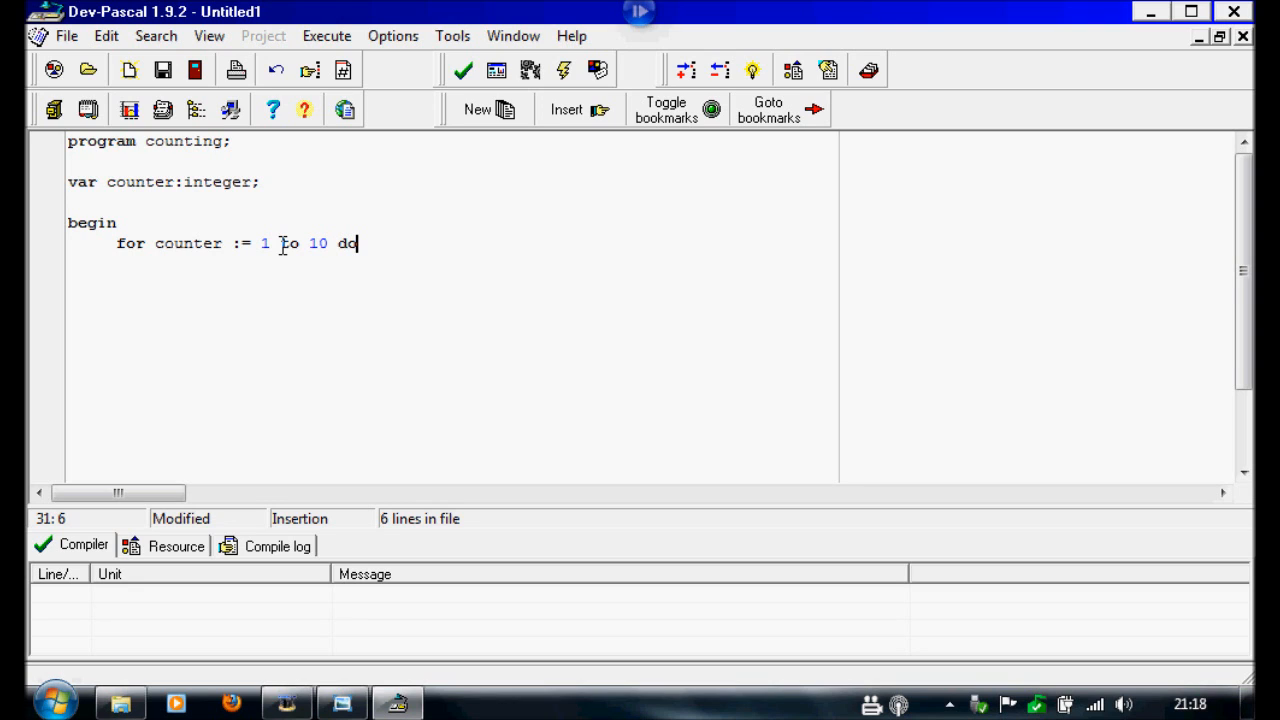
key("enter")
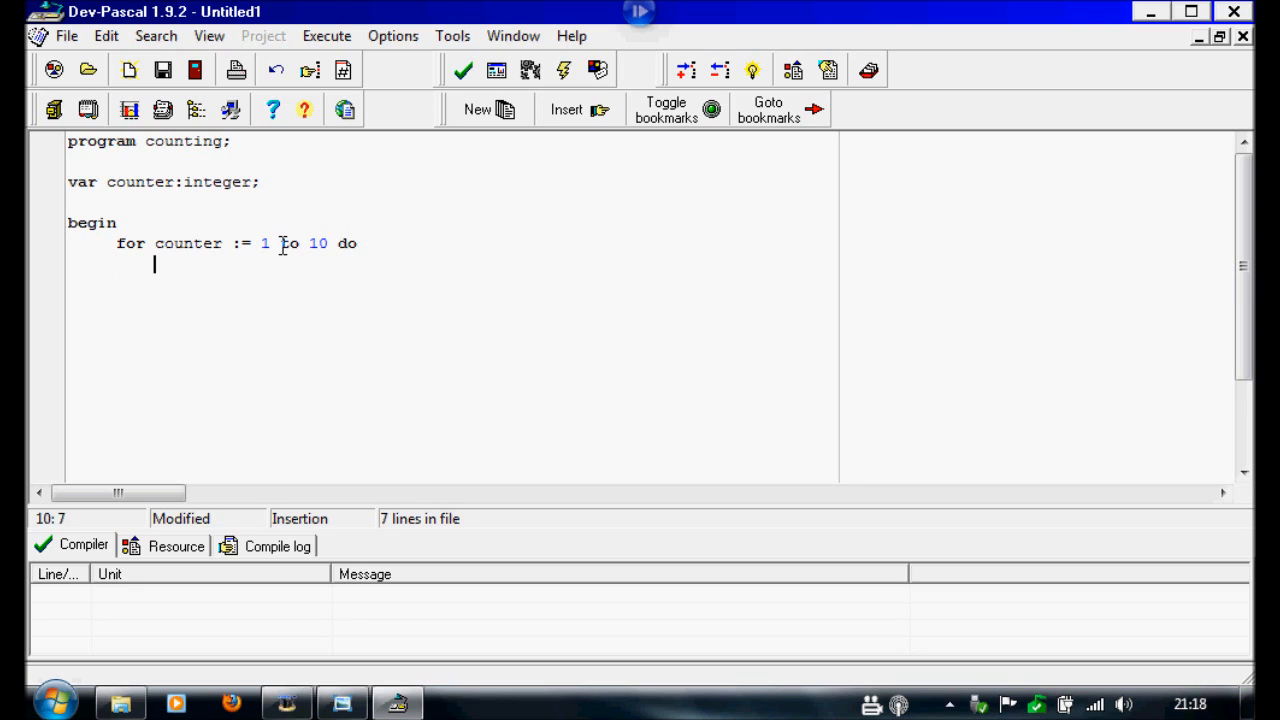
type("begin")
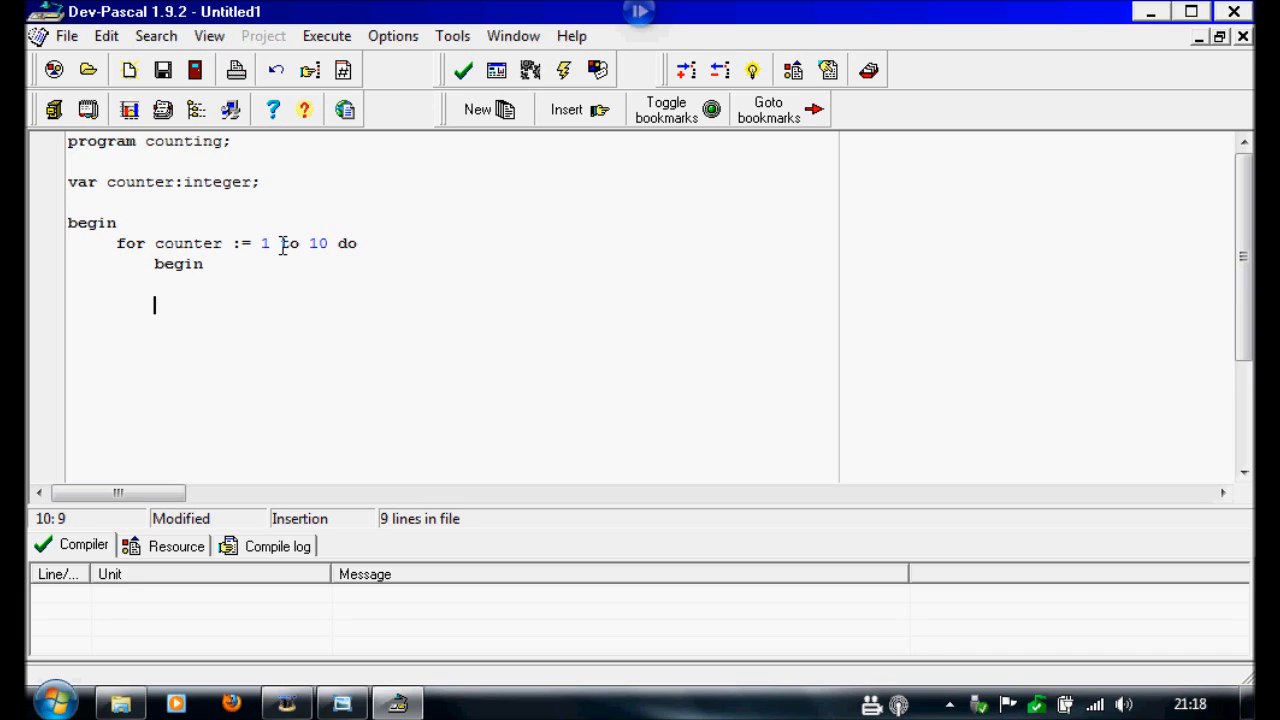
type("end")
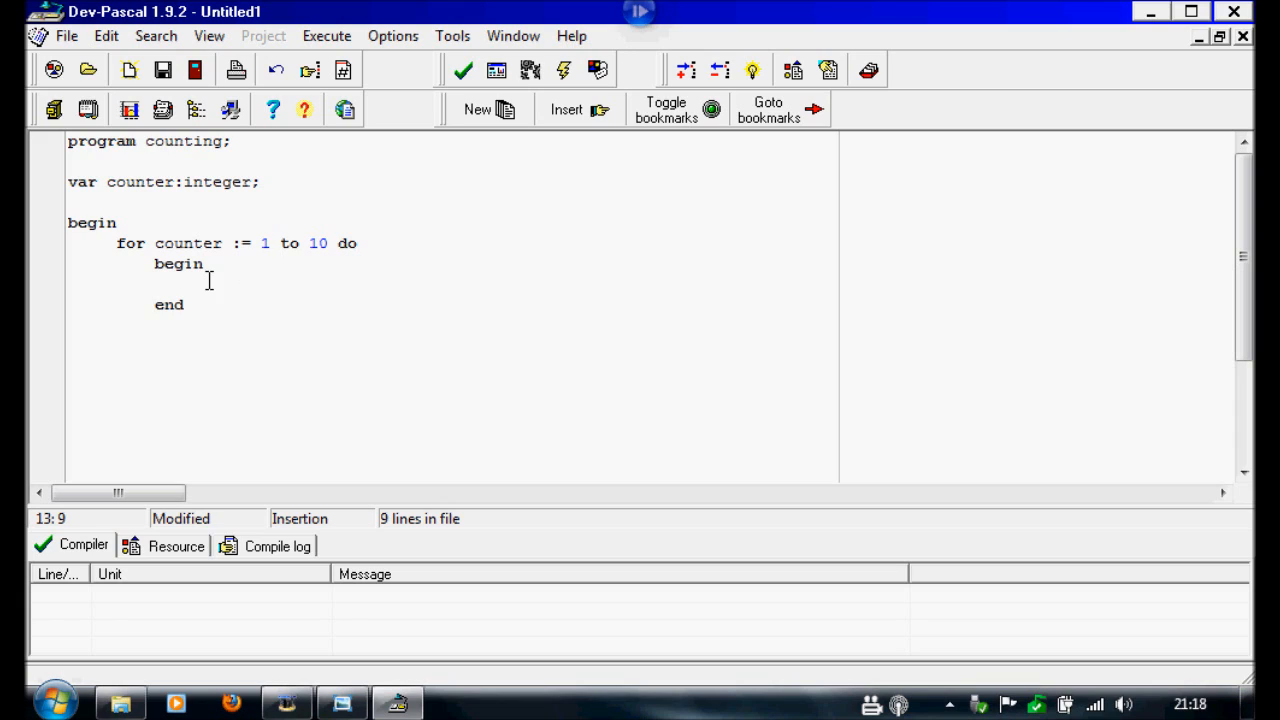
Step: Add the loop body statement writeln('This is line',counter);
type("wri")
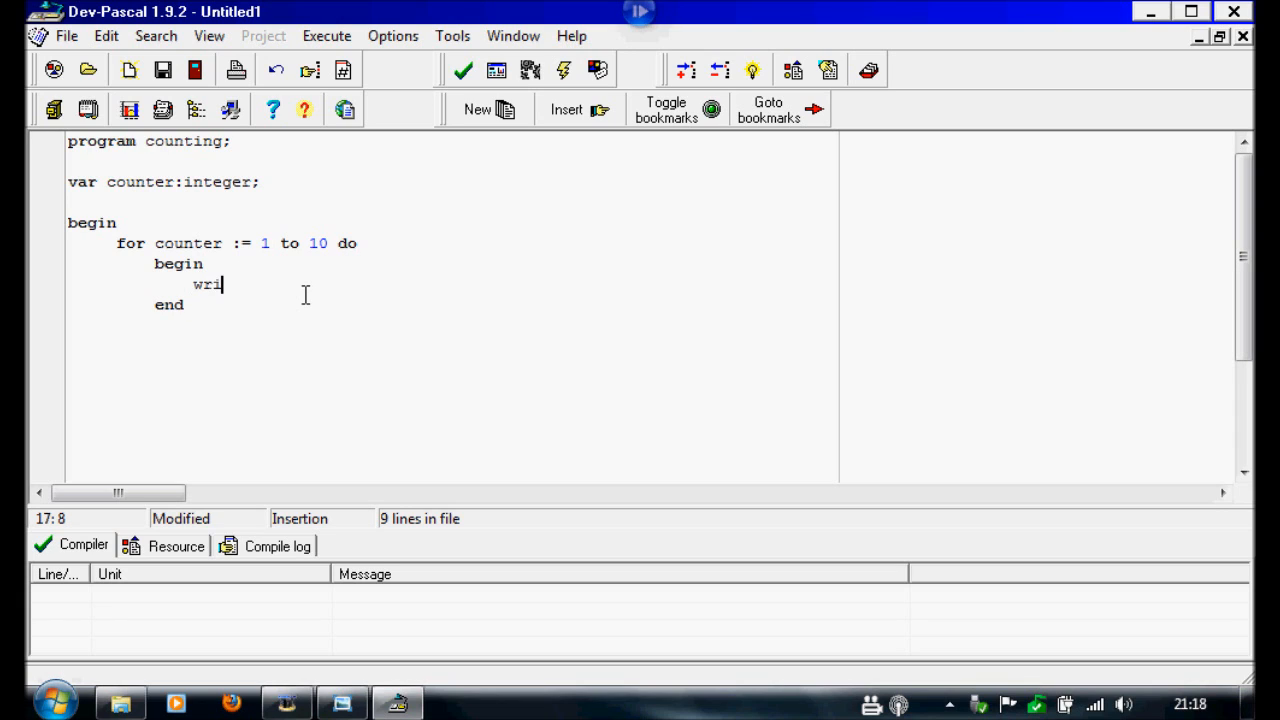
type("teln(")
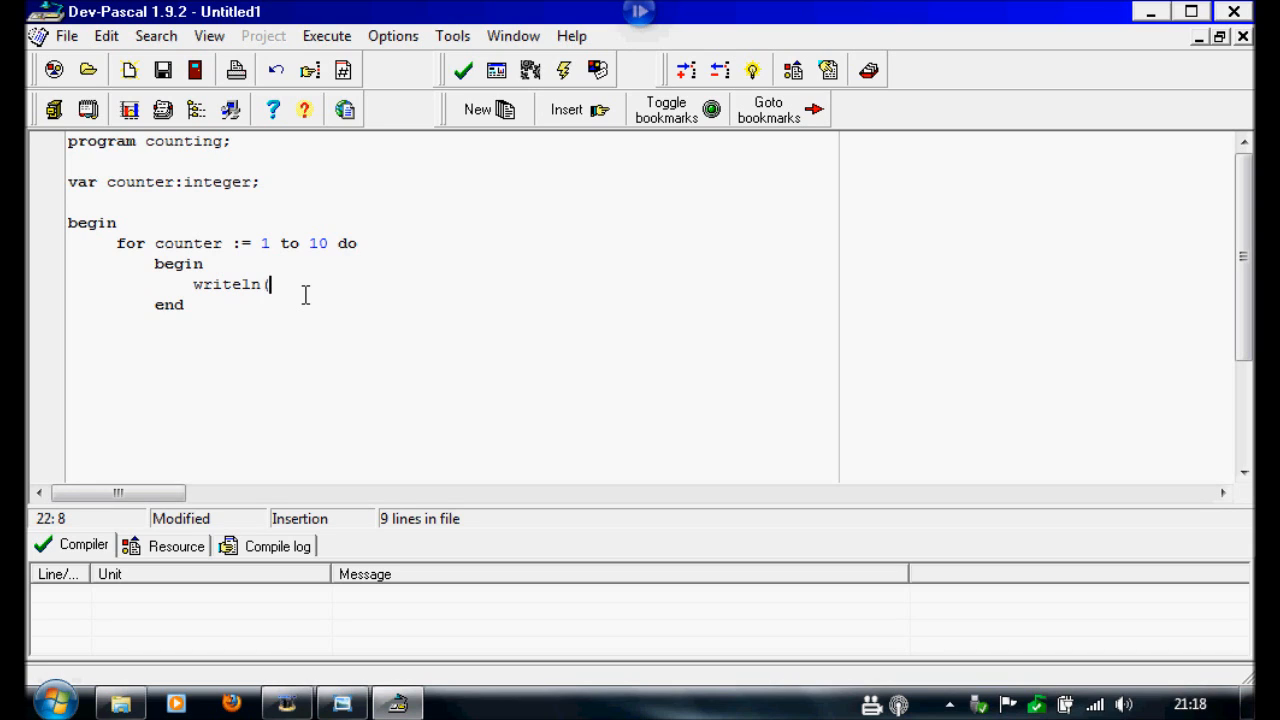
type("'T")
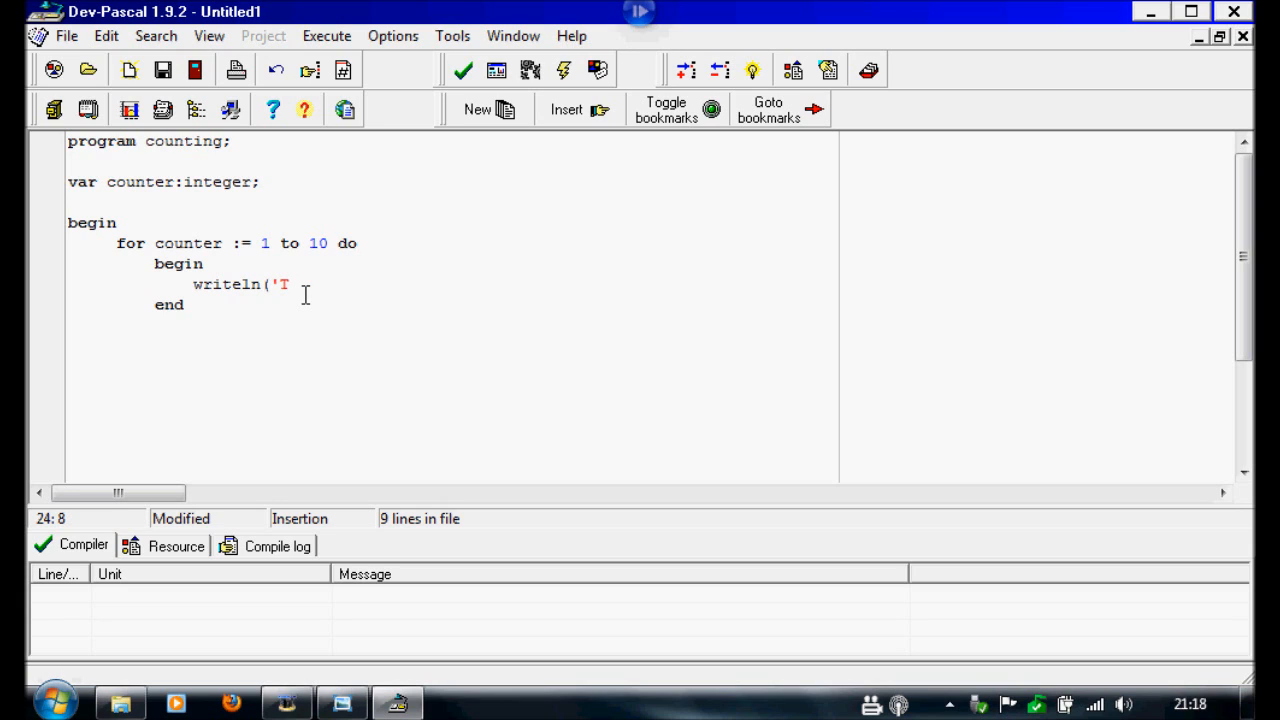
type("his is l")
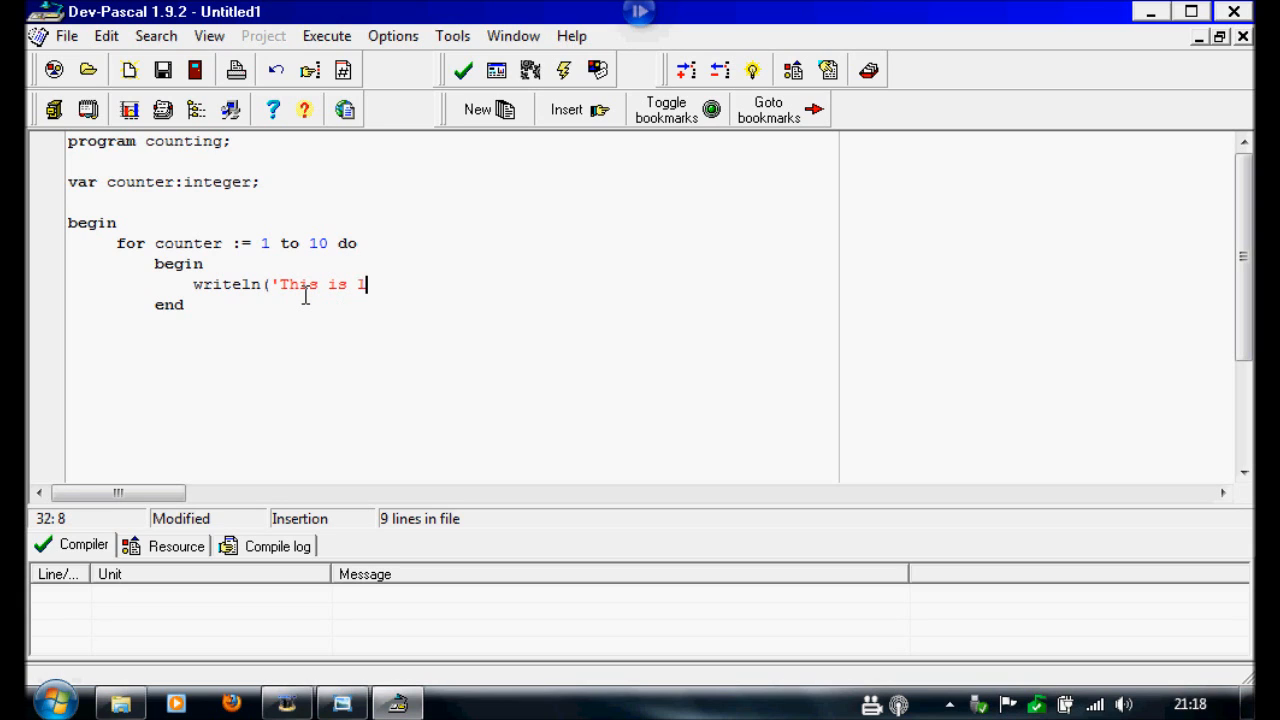
type("ine")
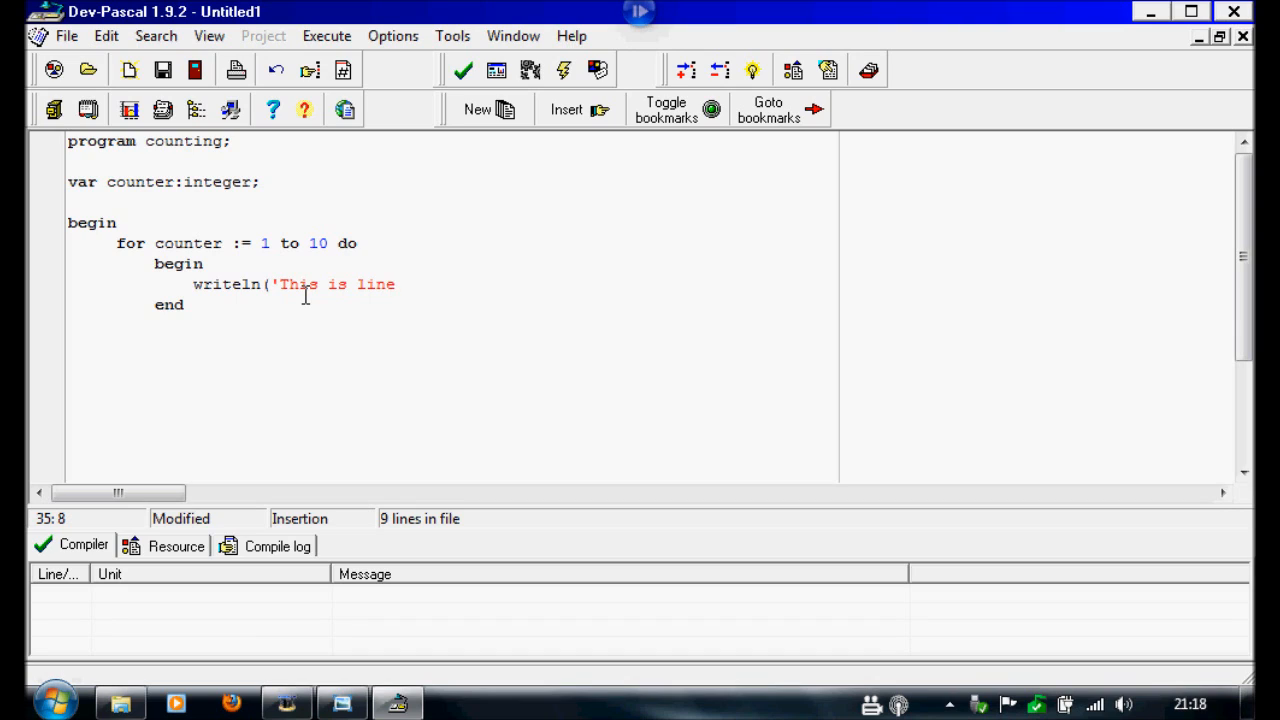
type("'")
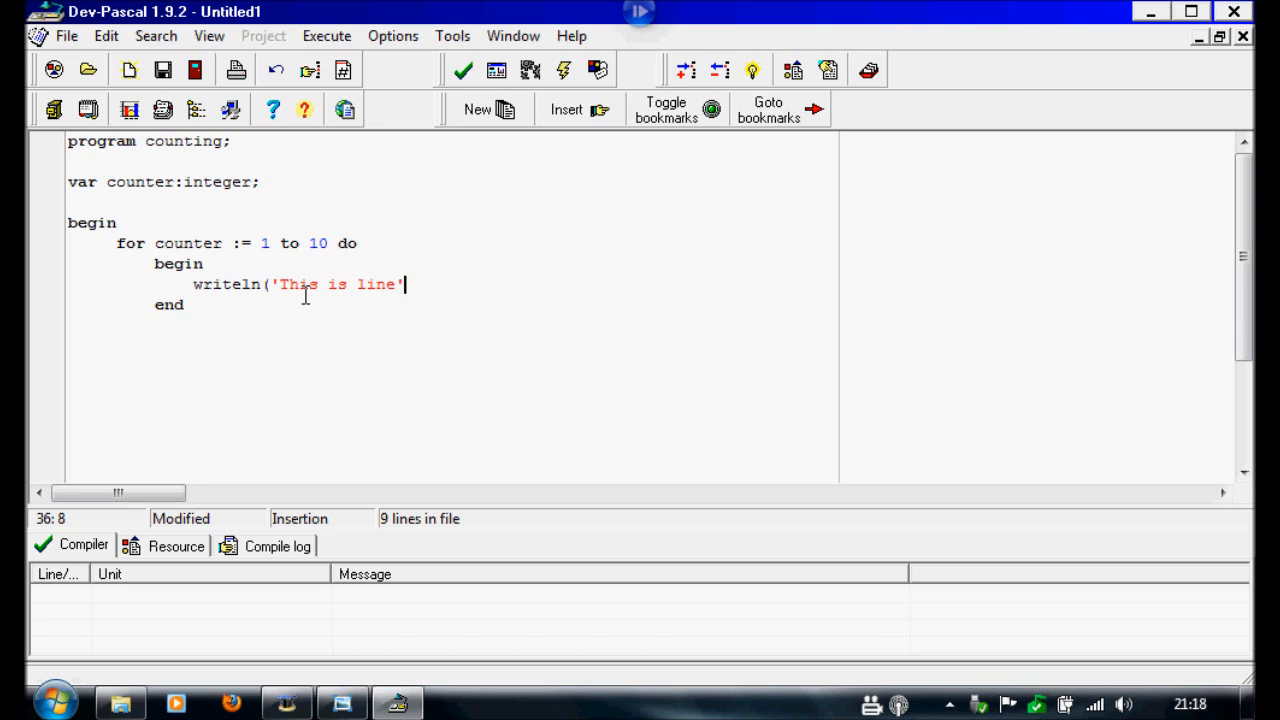
type(",")
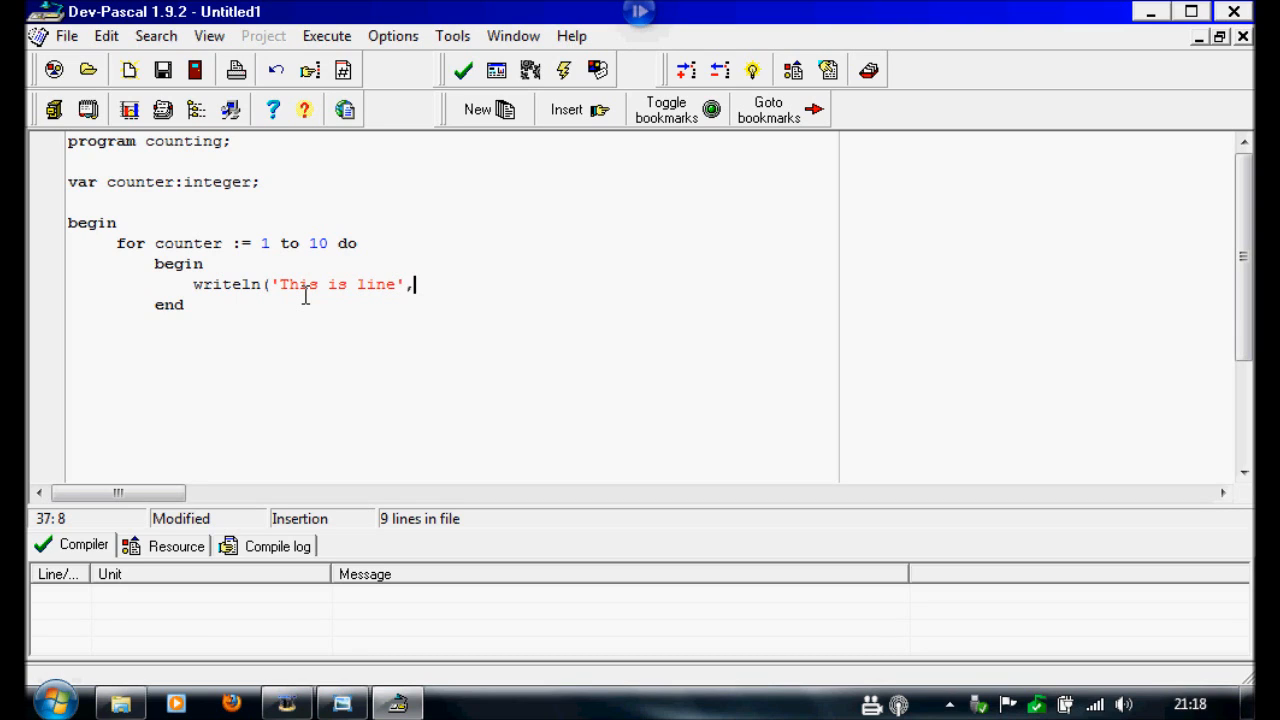
type("counter")
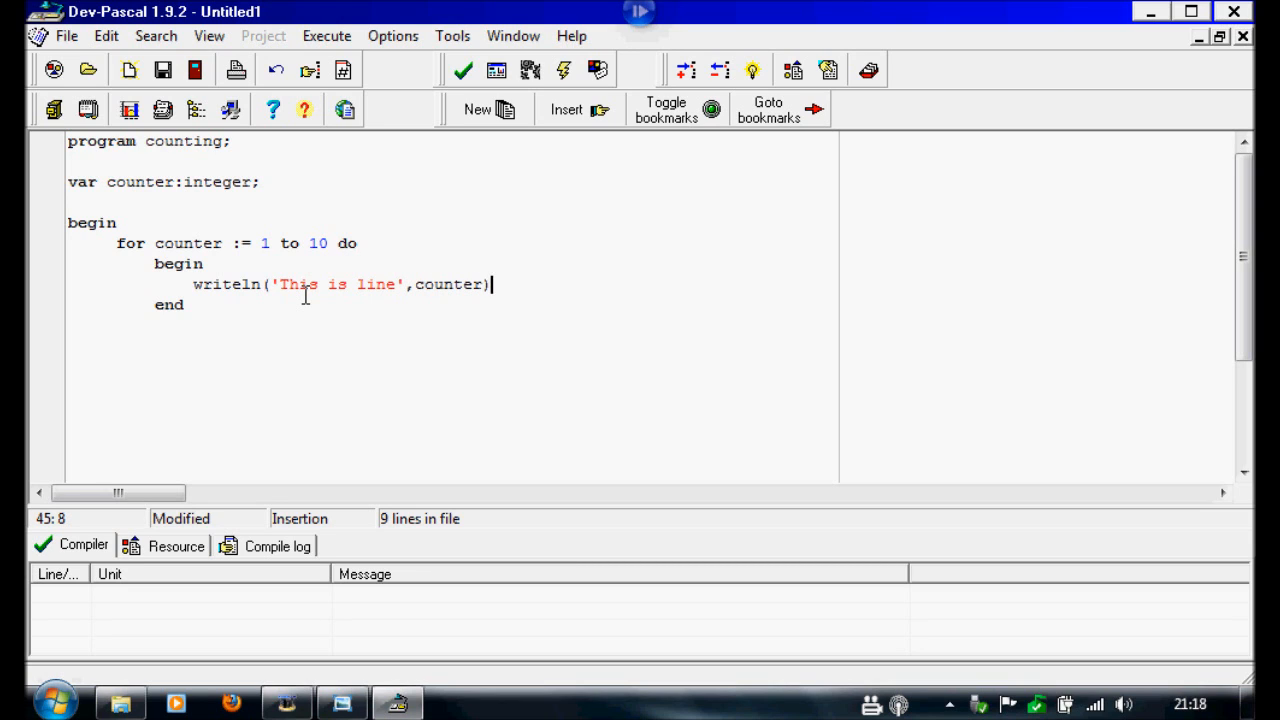
type(";")
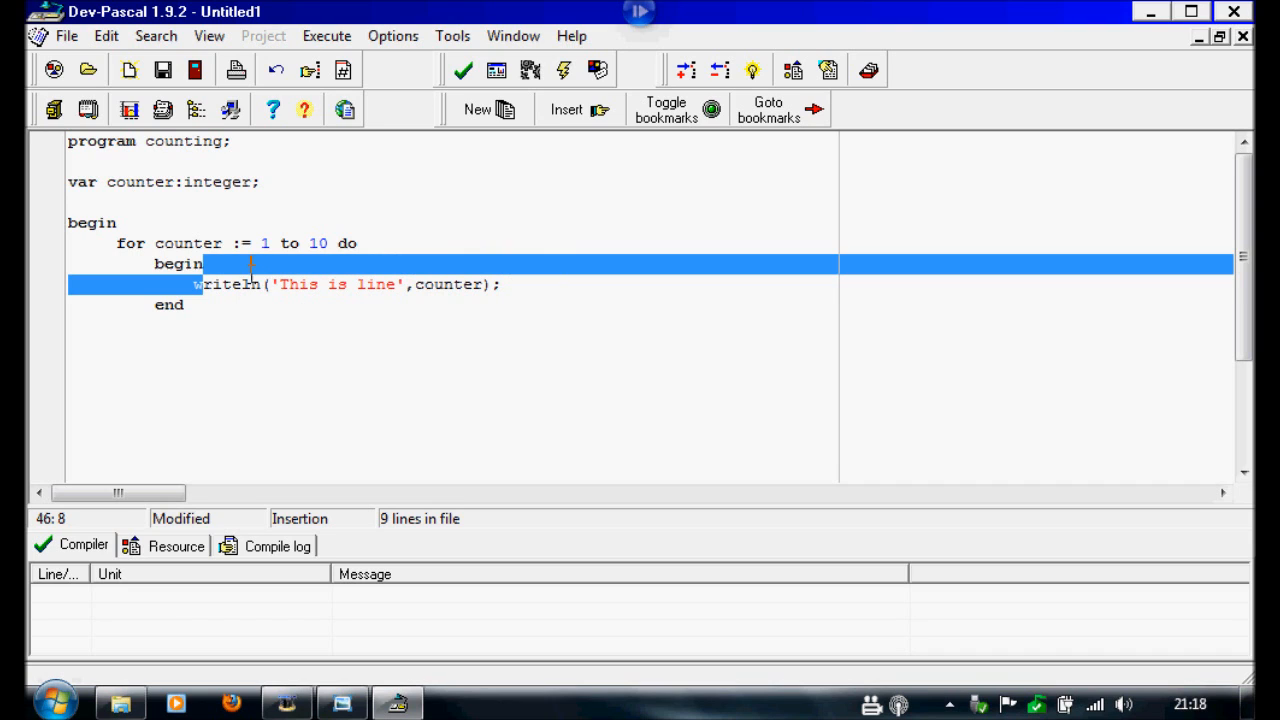
Step: Terminate the inner end with ';', add readln; and close the program with 'end.'
double_click(156, 244)
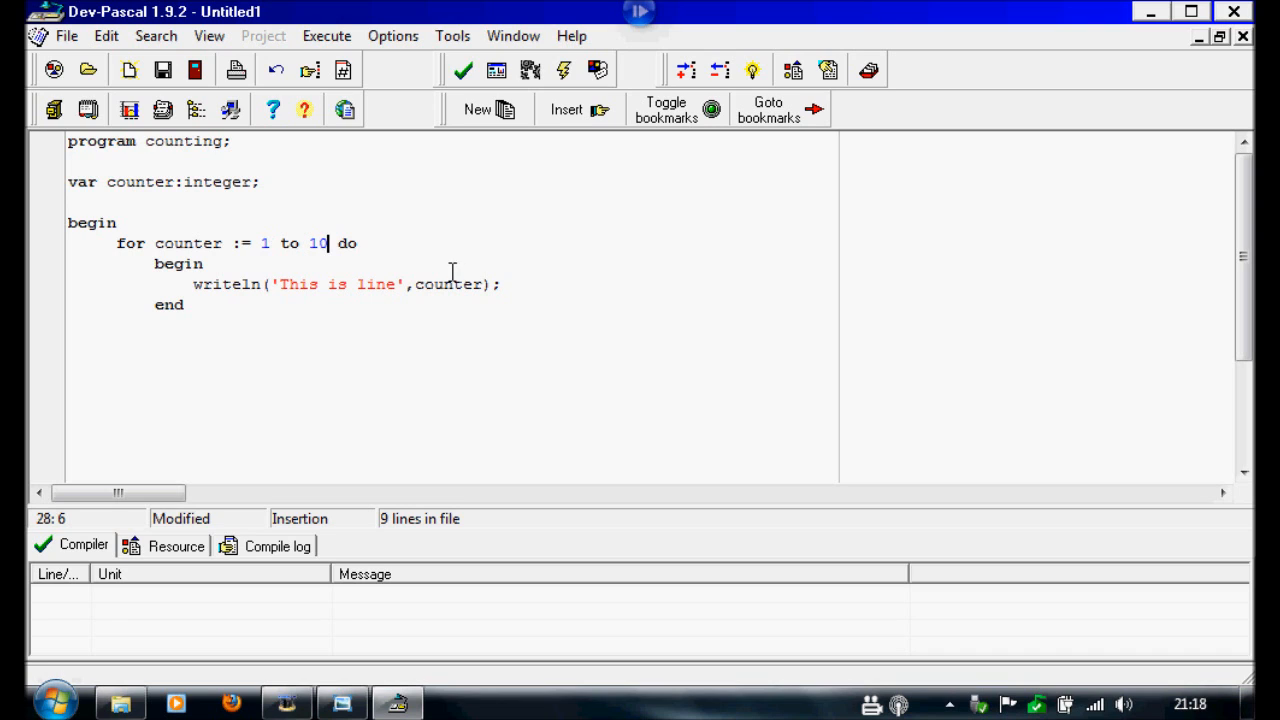
left_click(392, 284)
type(";")
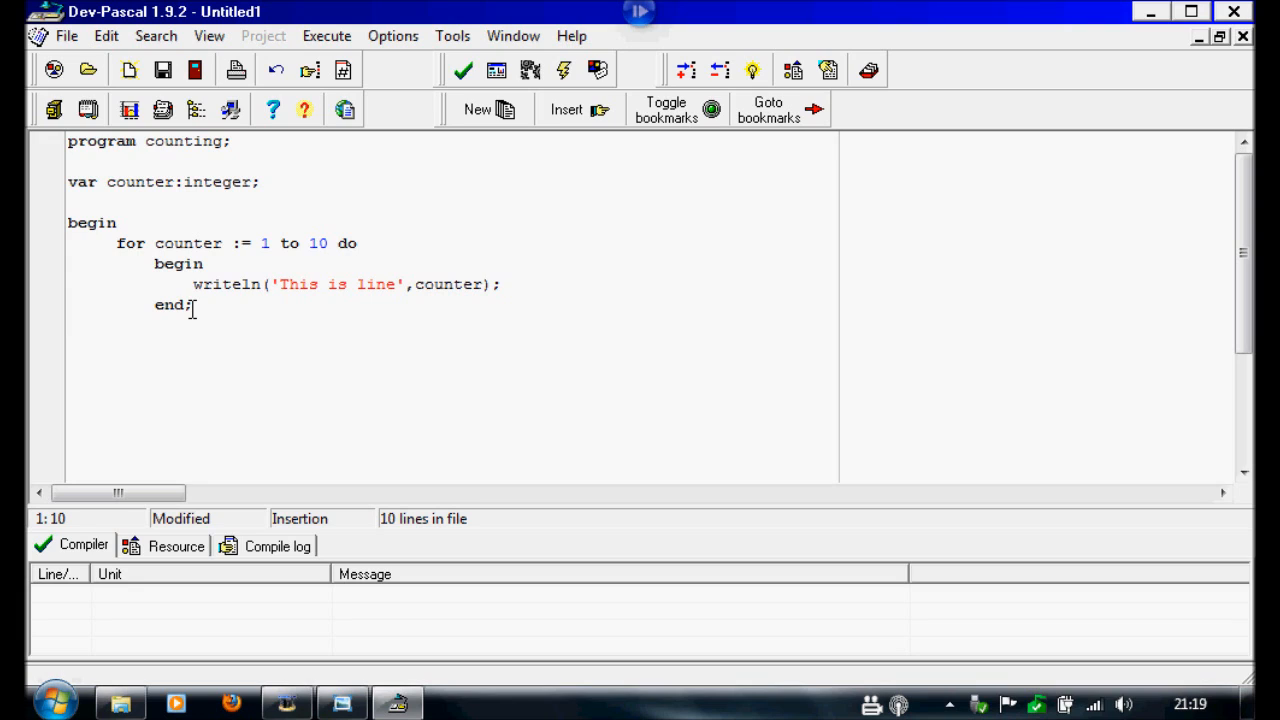
type("end.")
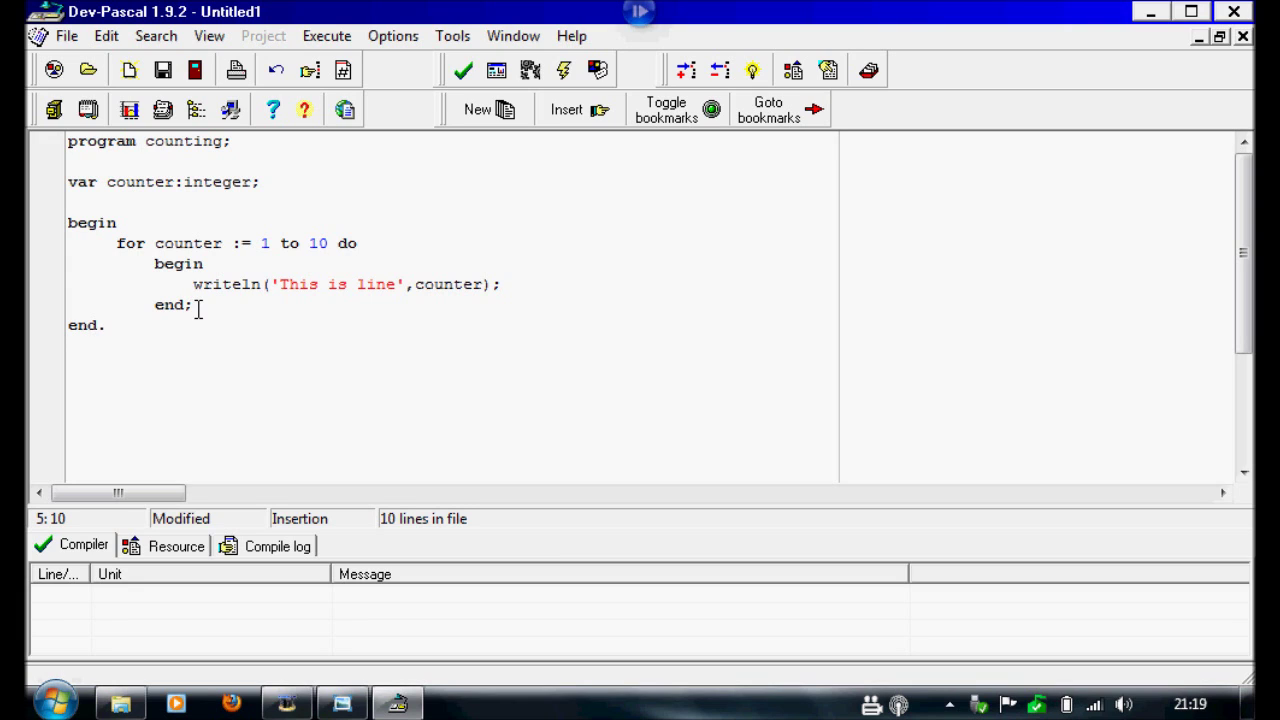
mouse_move(348, 326)
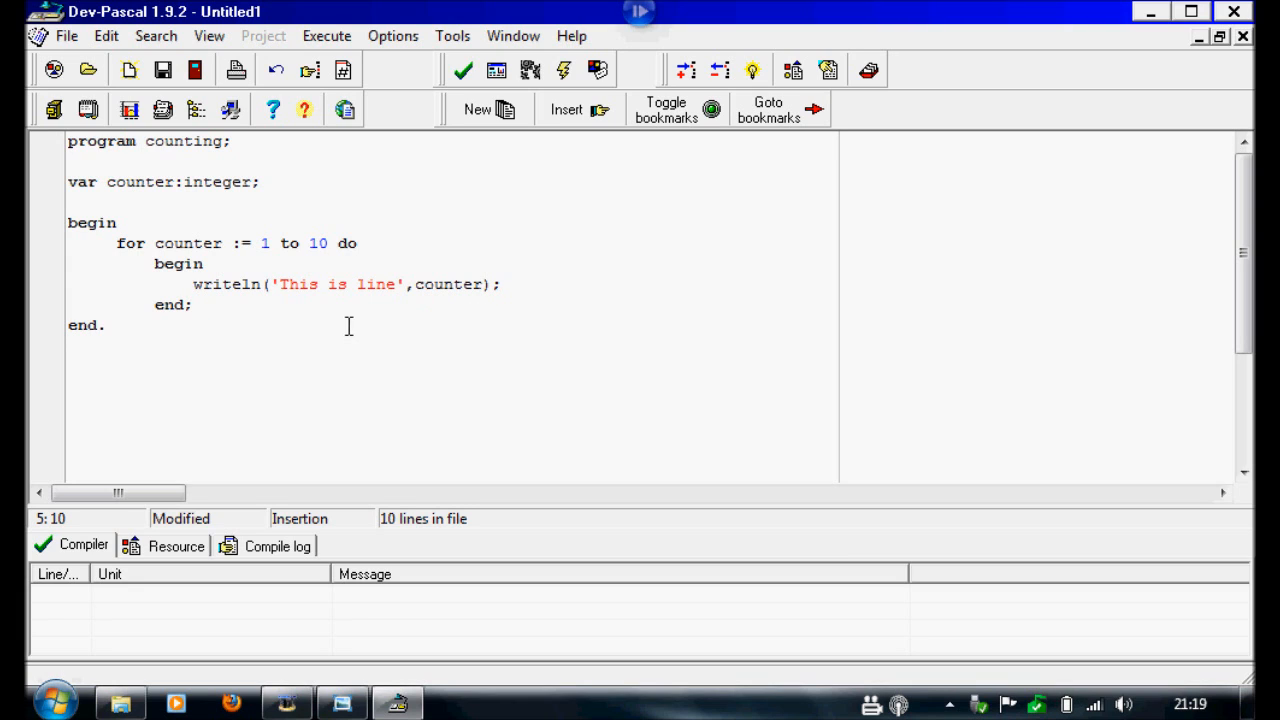
left_click(208, 304)
type("readln;")
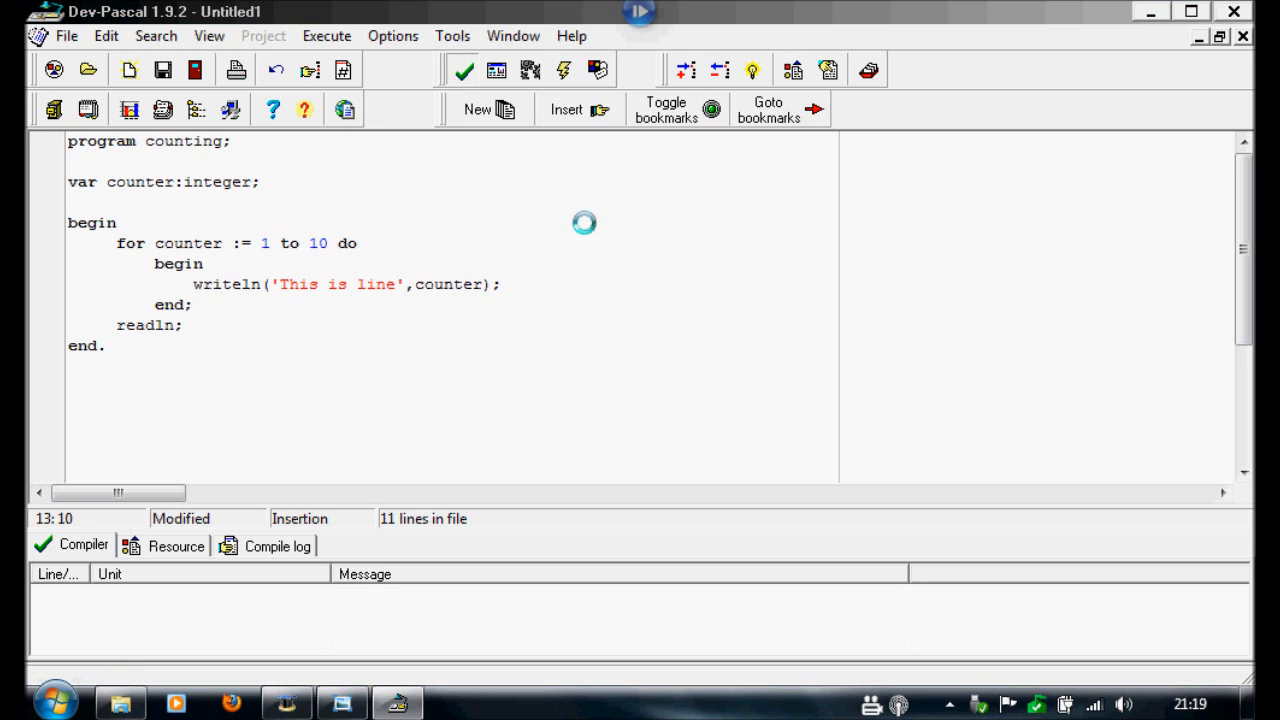
Step: Compile the program, saving it as counting.pas when prompted
left_click(140, 78)
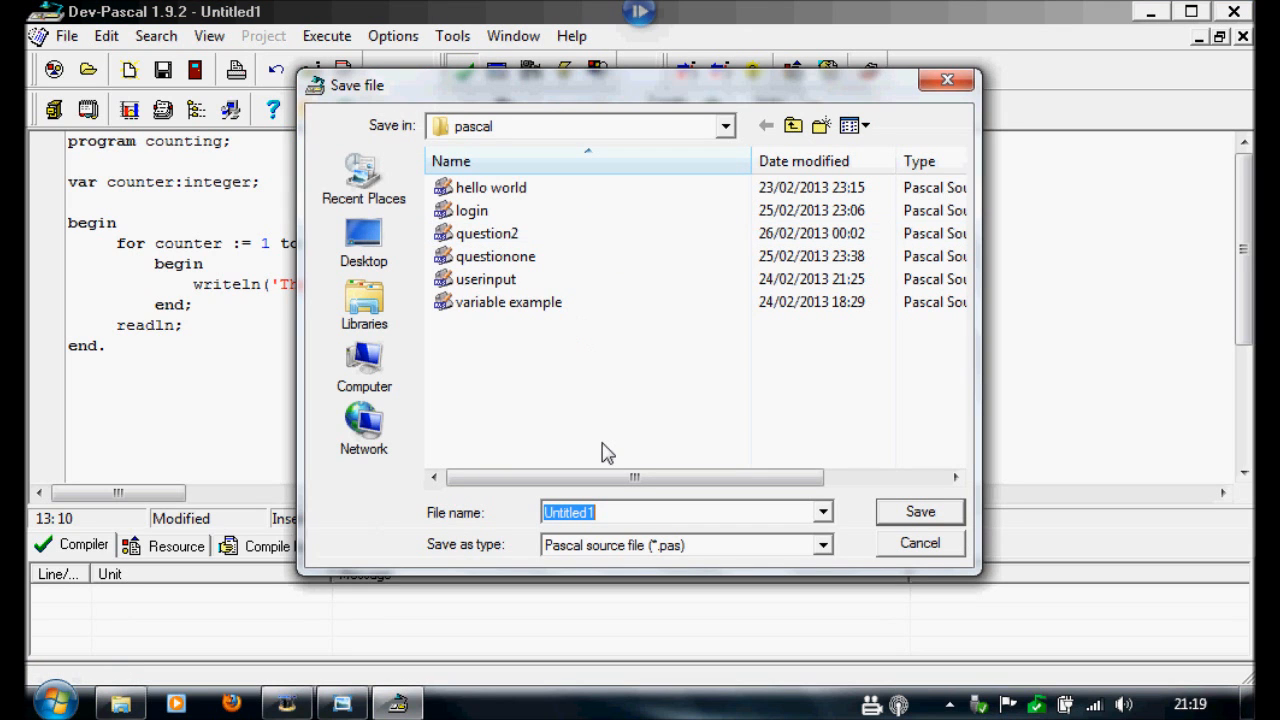
type("c")
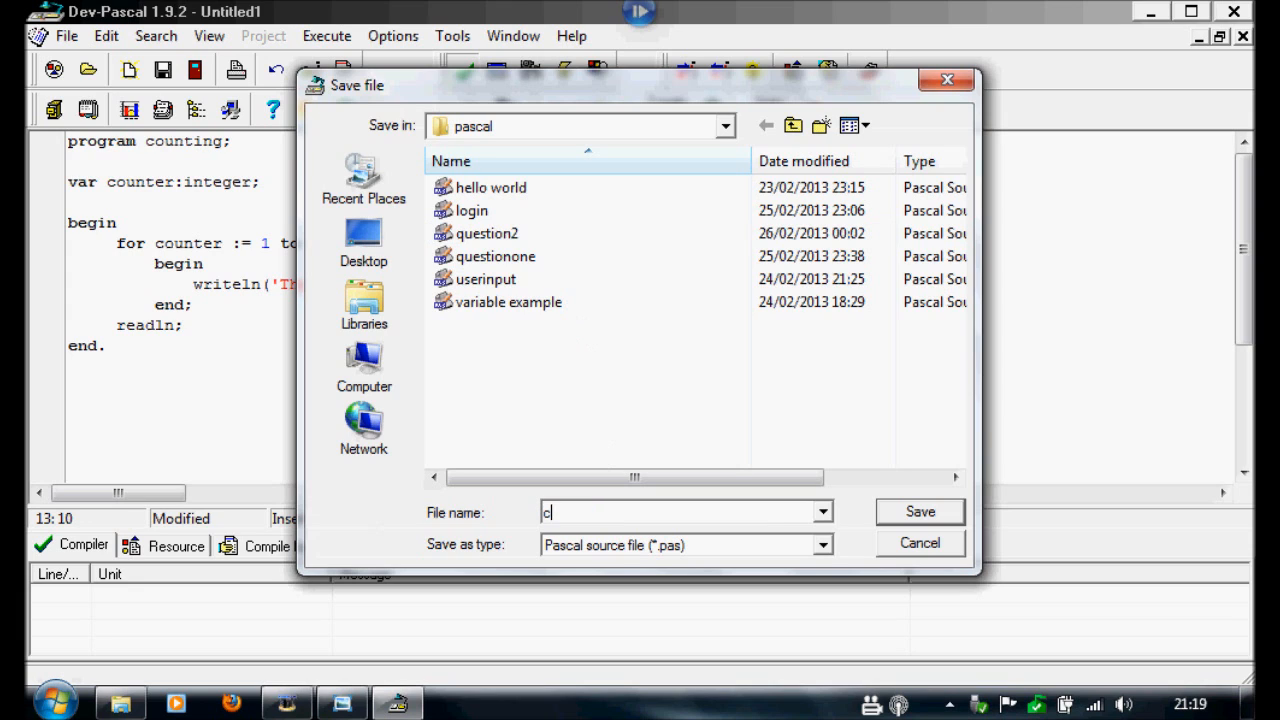
type("ounting")
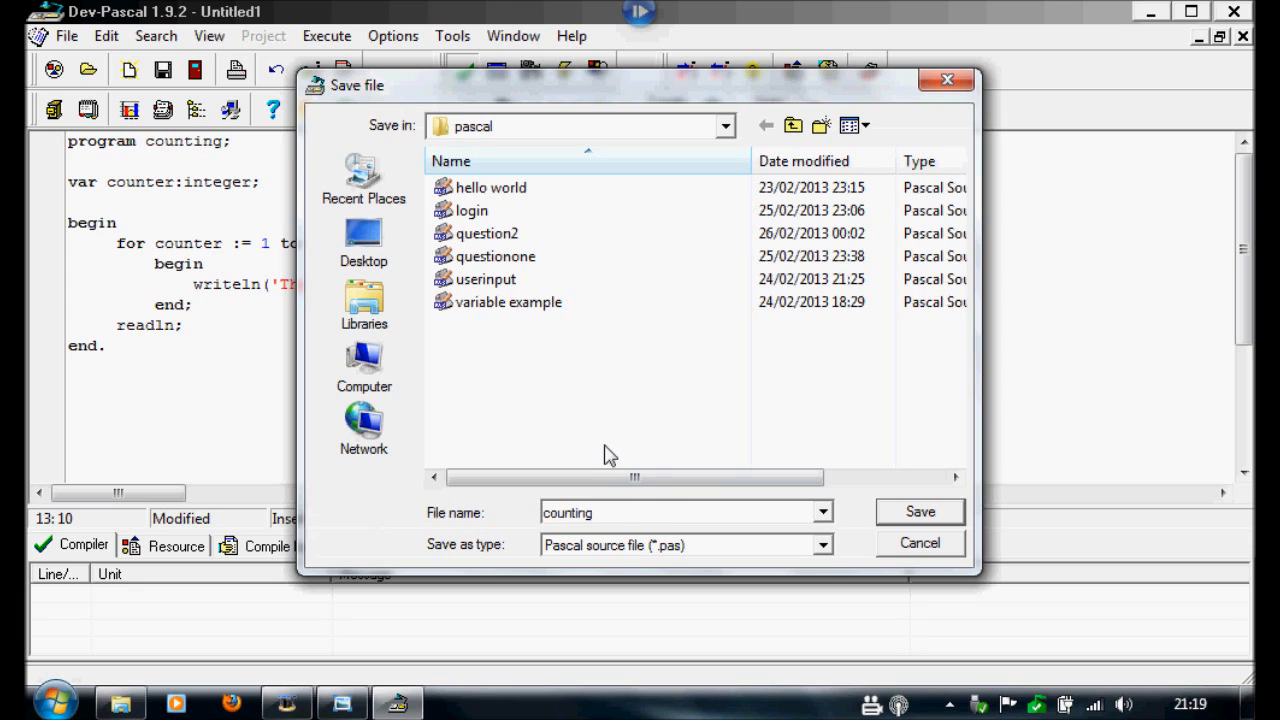
left_click(920, 512)
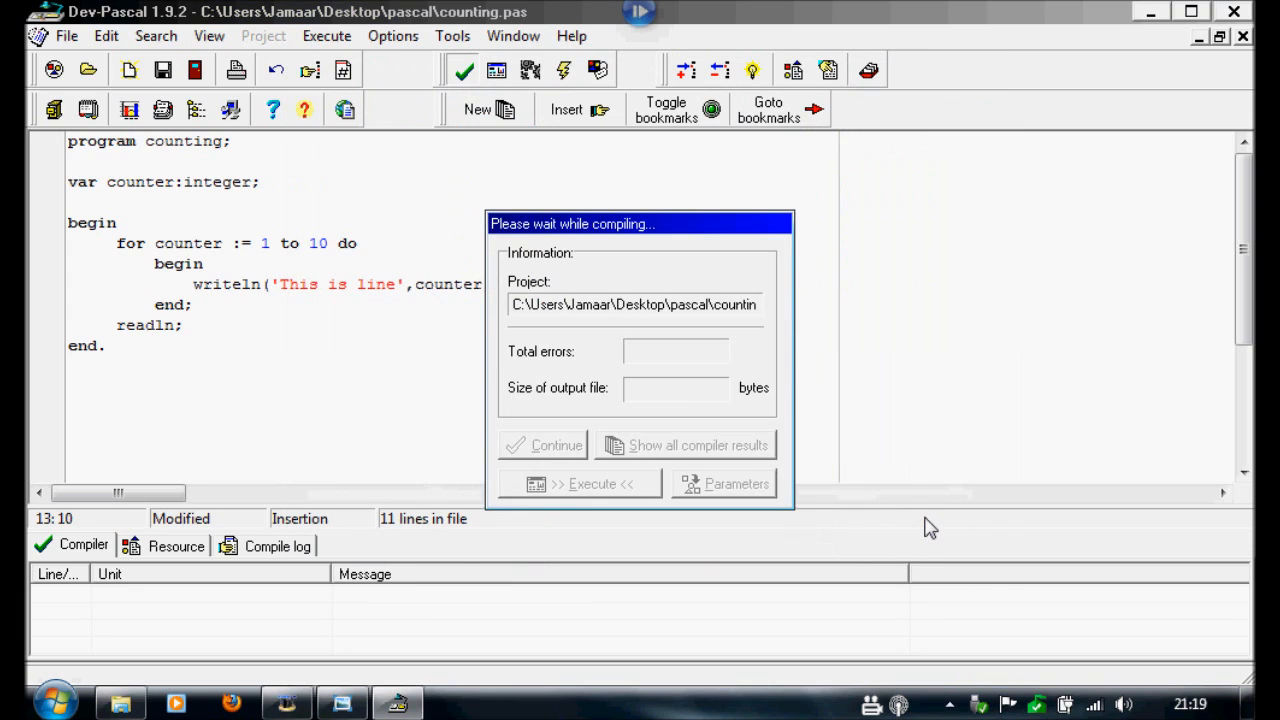
mouse_move(882, 464)
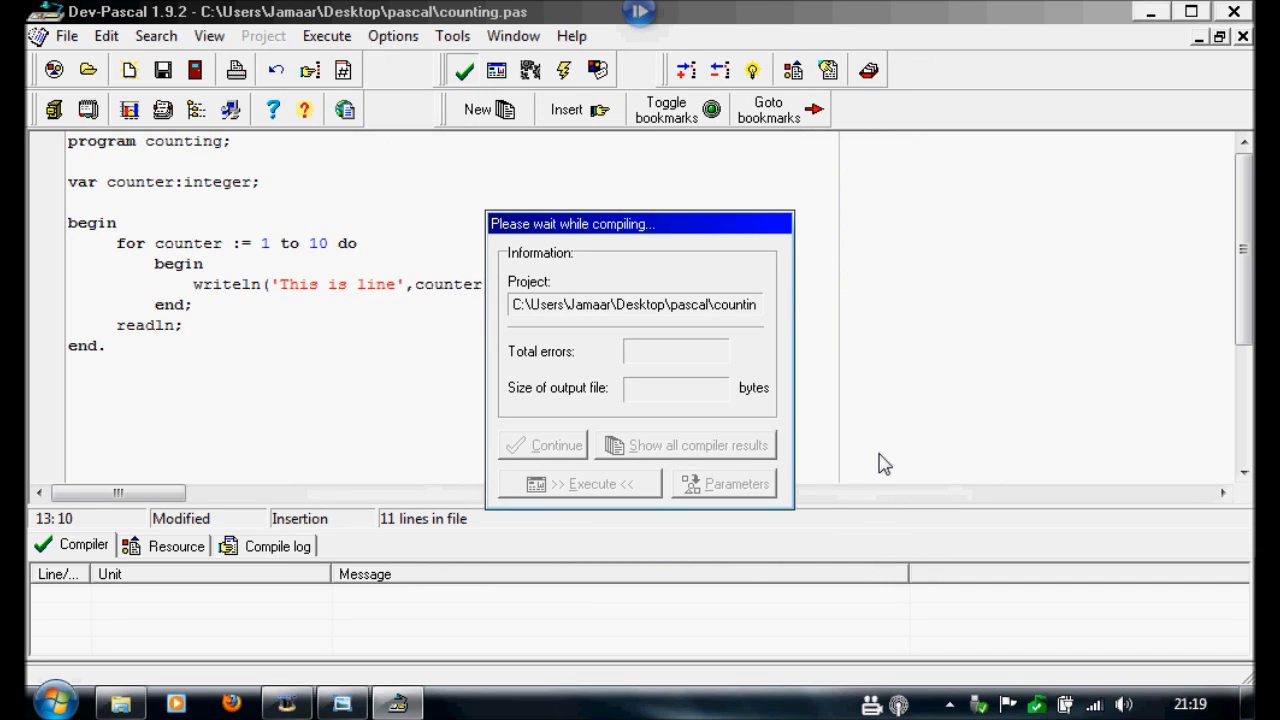
mouse_move(832, 424)
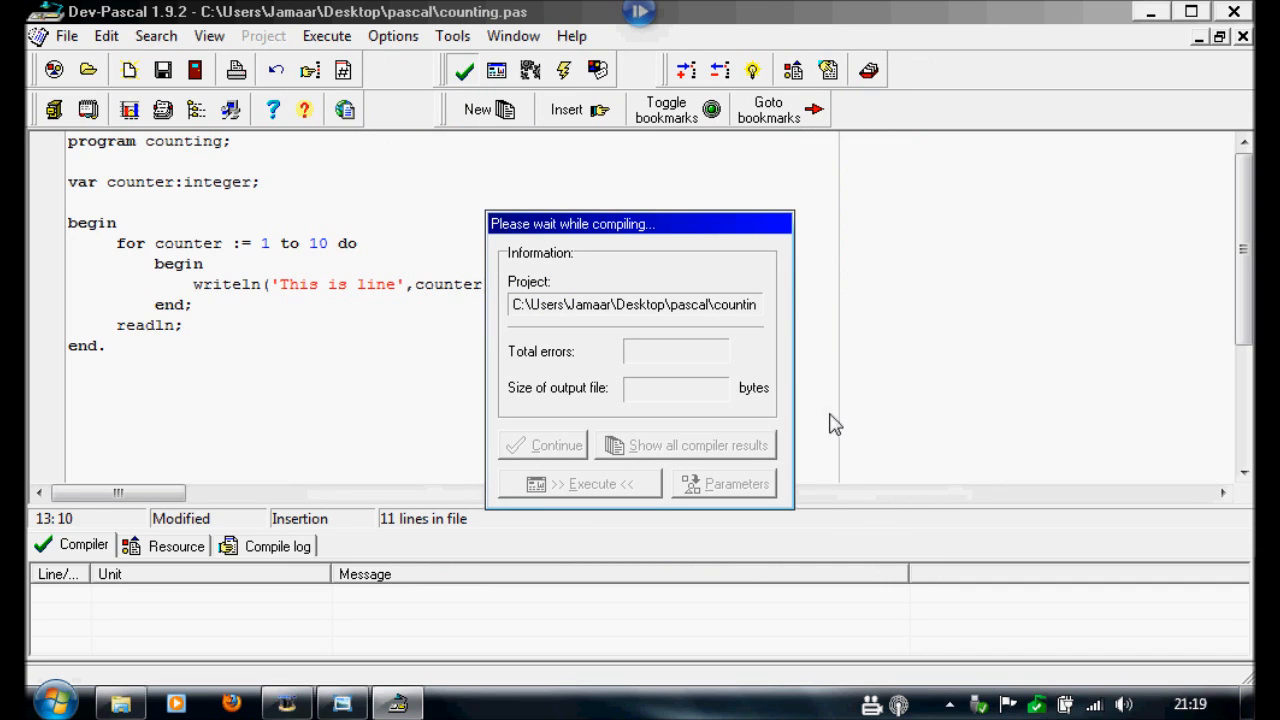
mouse_move(818, 400)
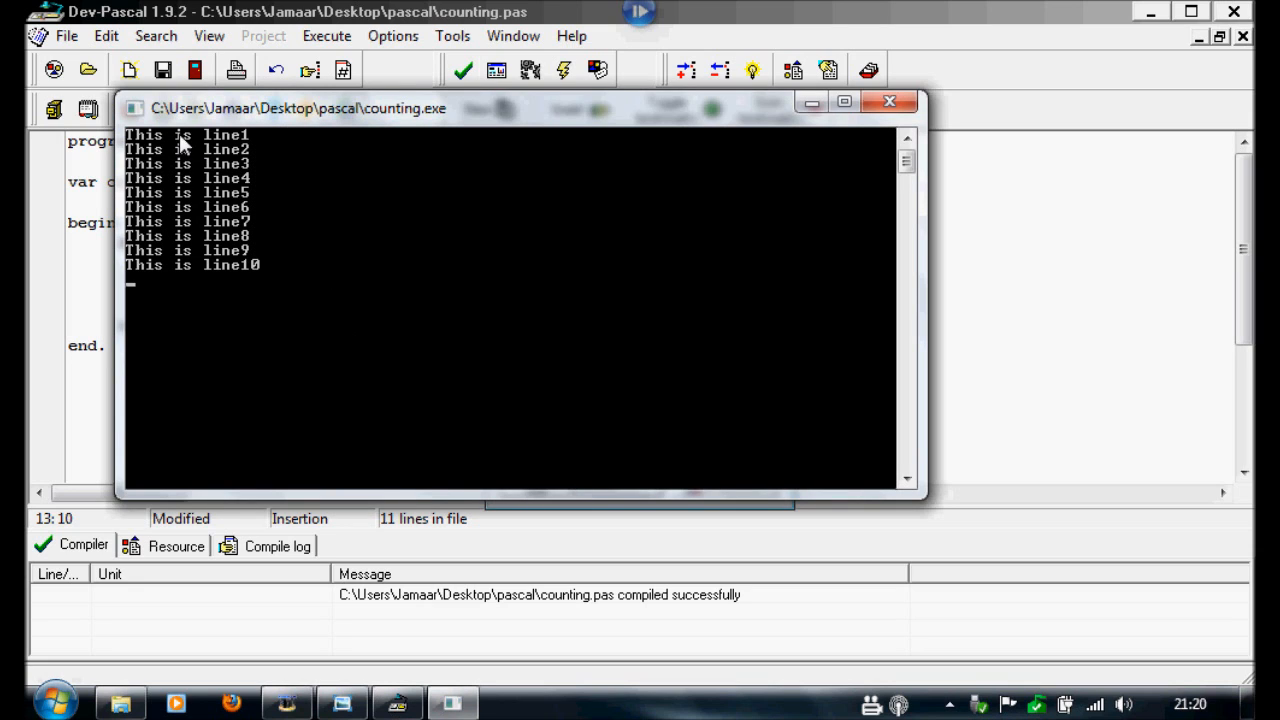
mouse_move(258, 204)
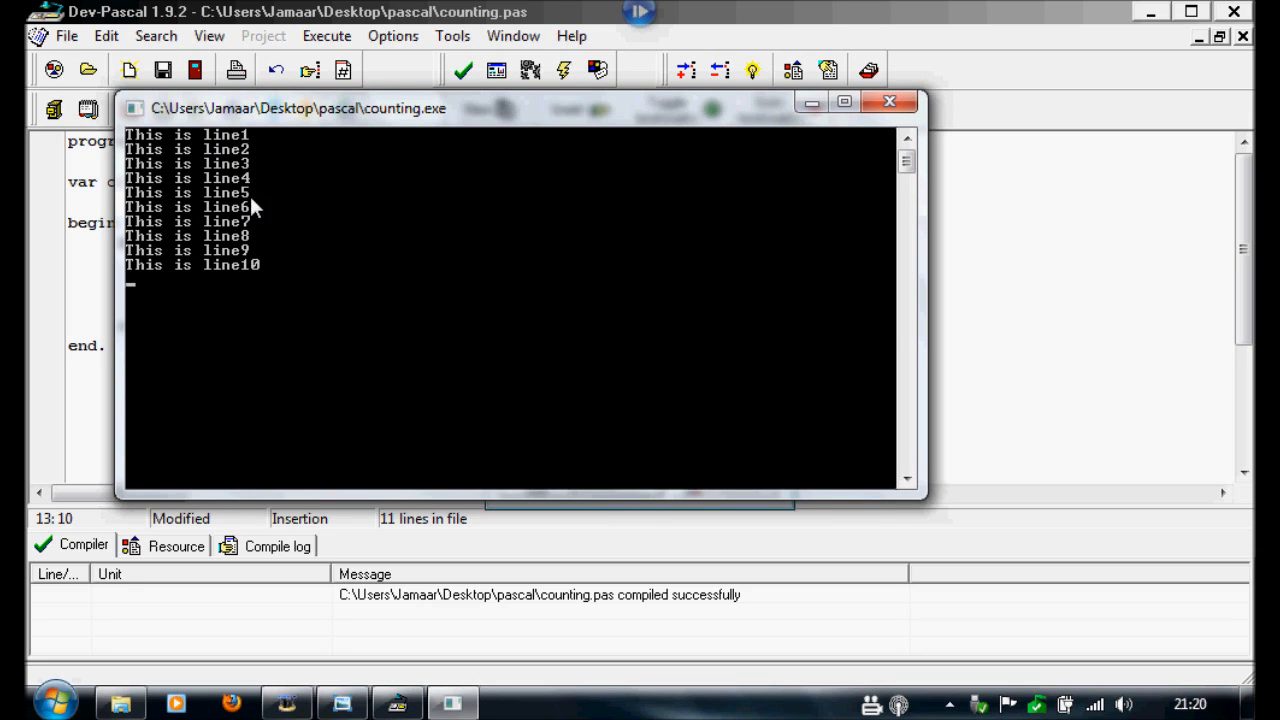
mouse_move(930, 46)
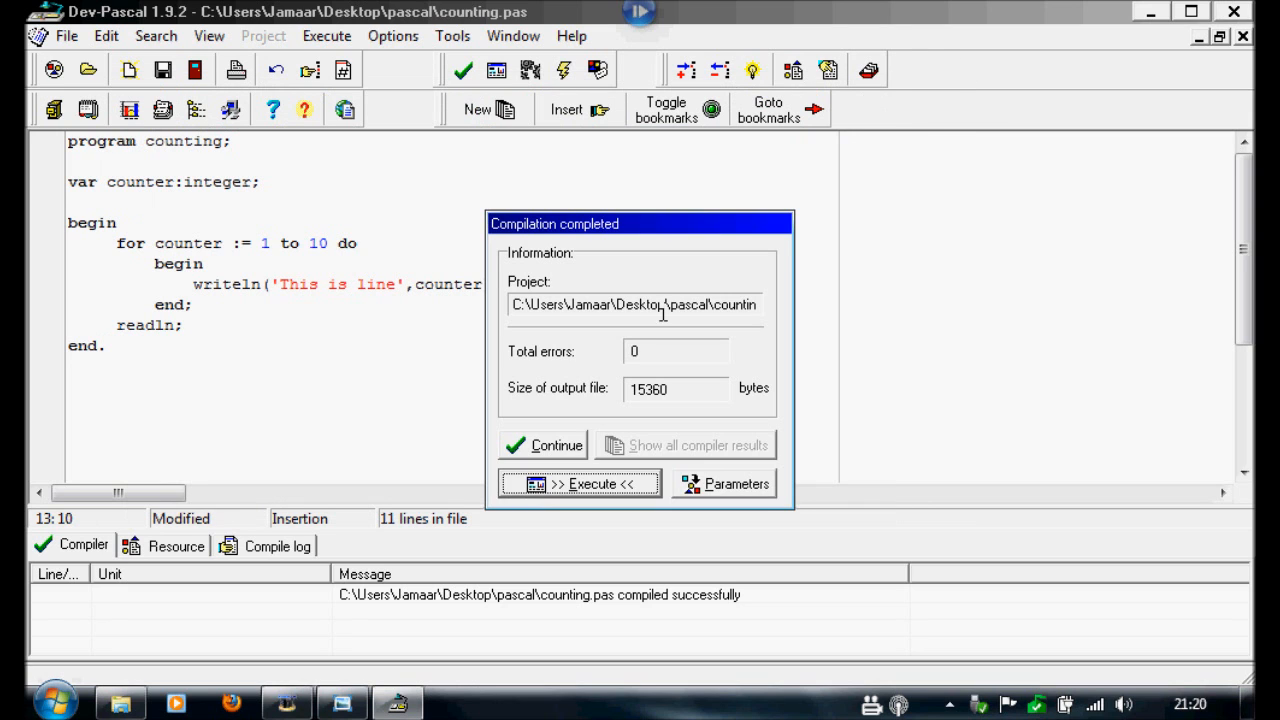
Step: Add a trailing space to 'This is line ', rerun, and close the console output
left_click(542, 444)
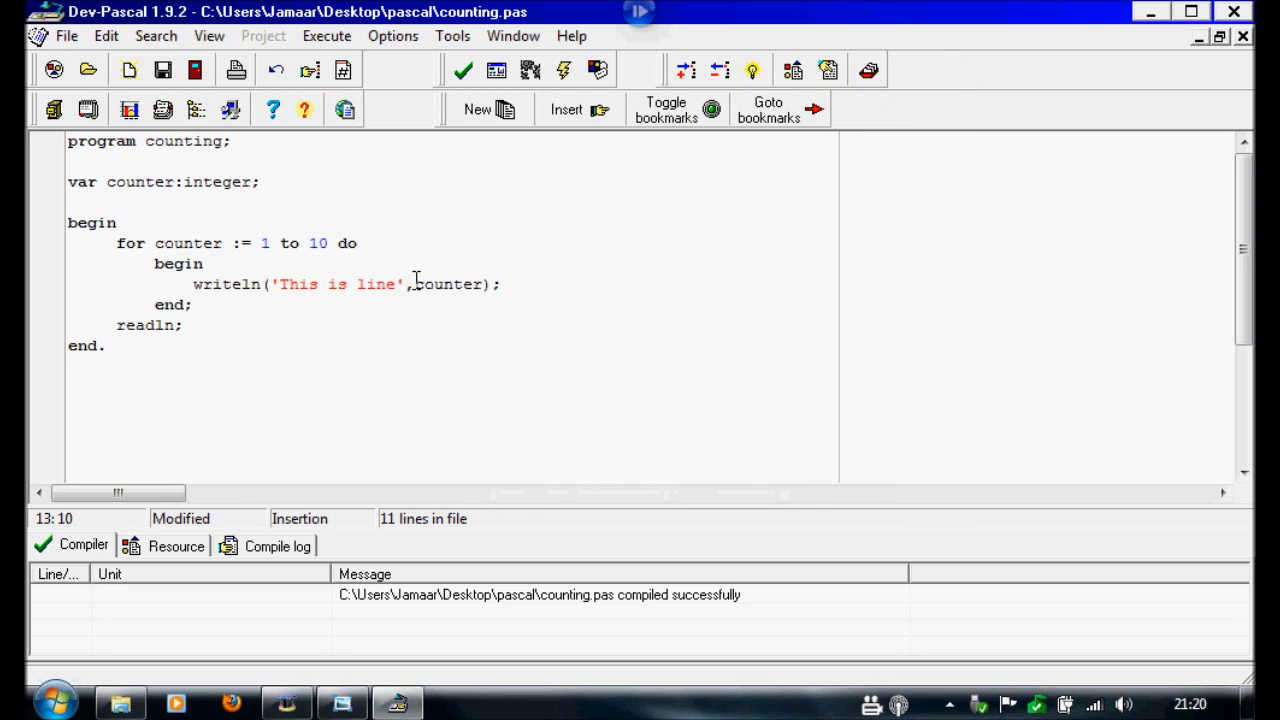
double_click(444, 284)
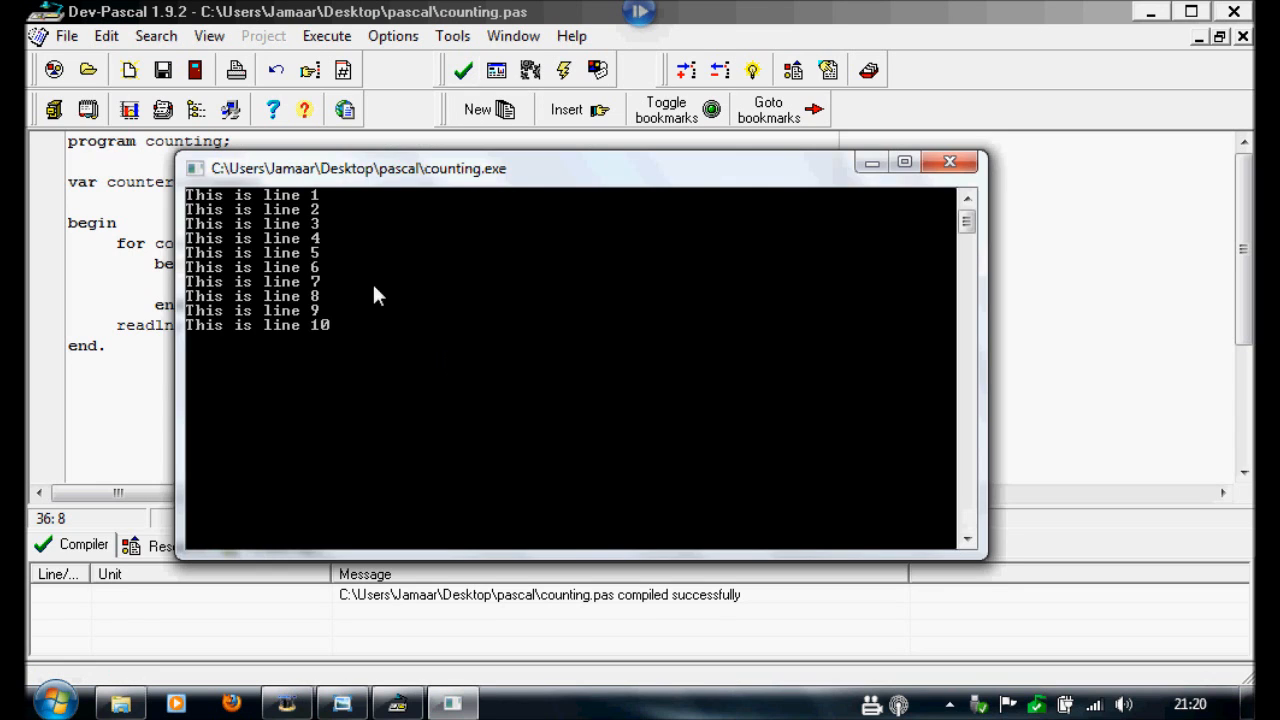
mouse_move(308, 330)
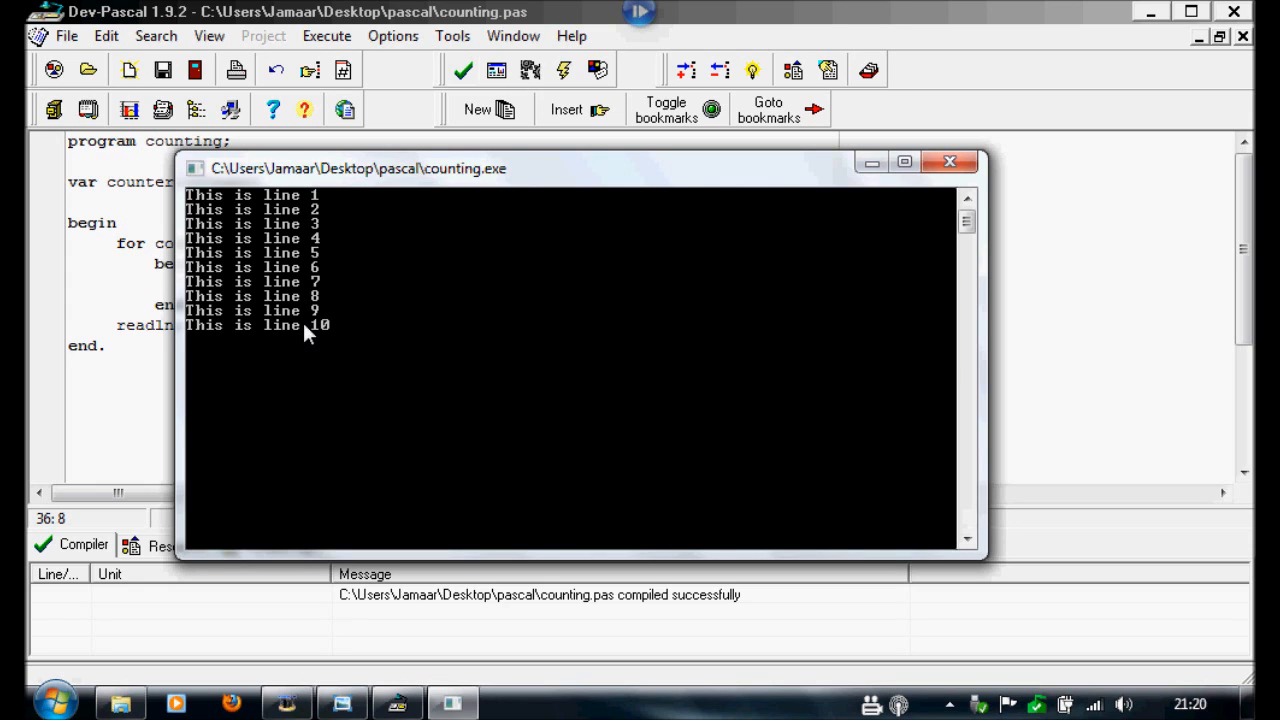
mouse_move(946, 164)
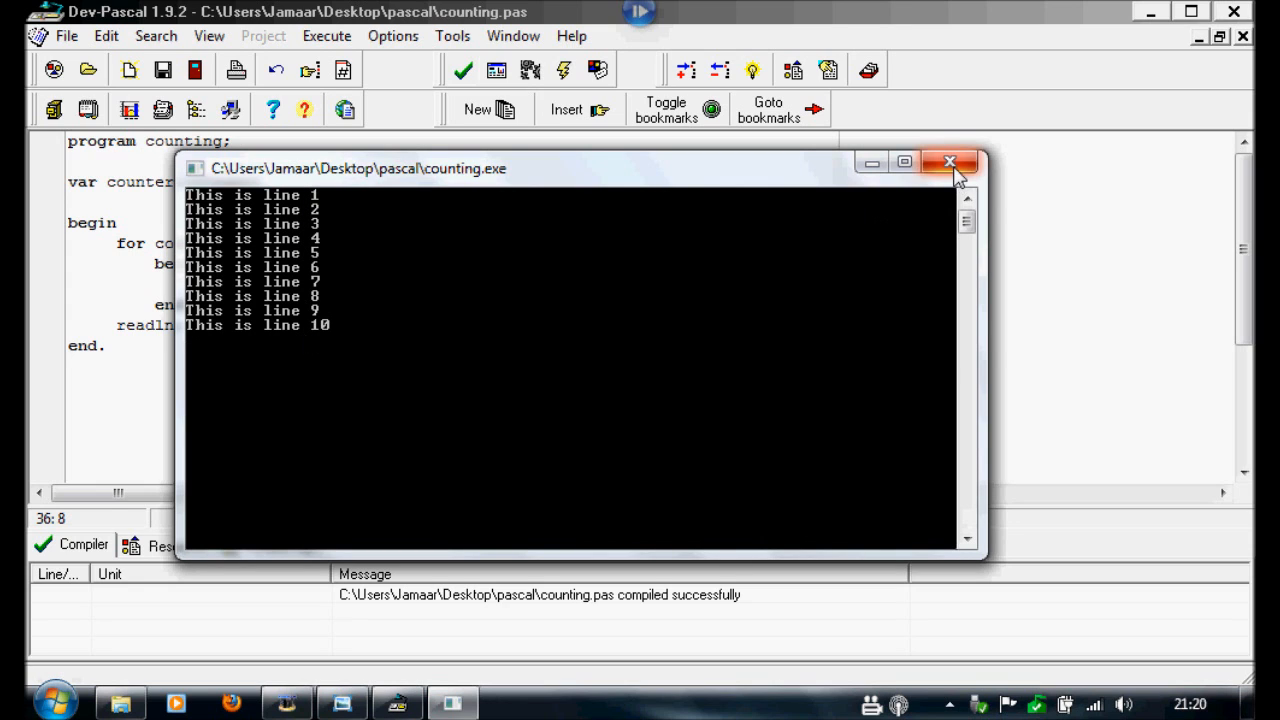
left_click(948, 162)
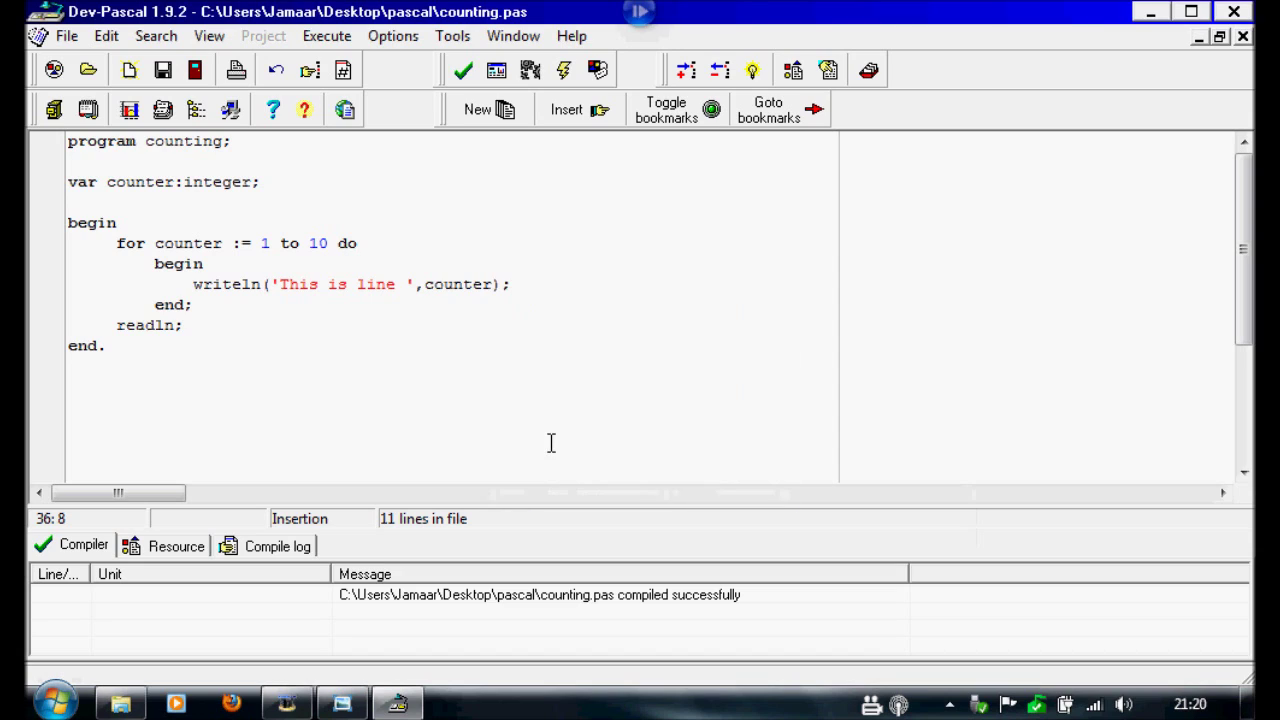
mouse_move(614, 402)
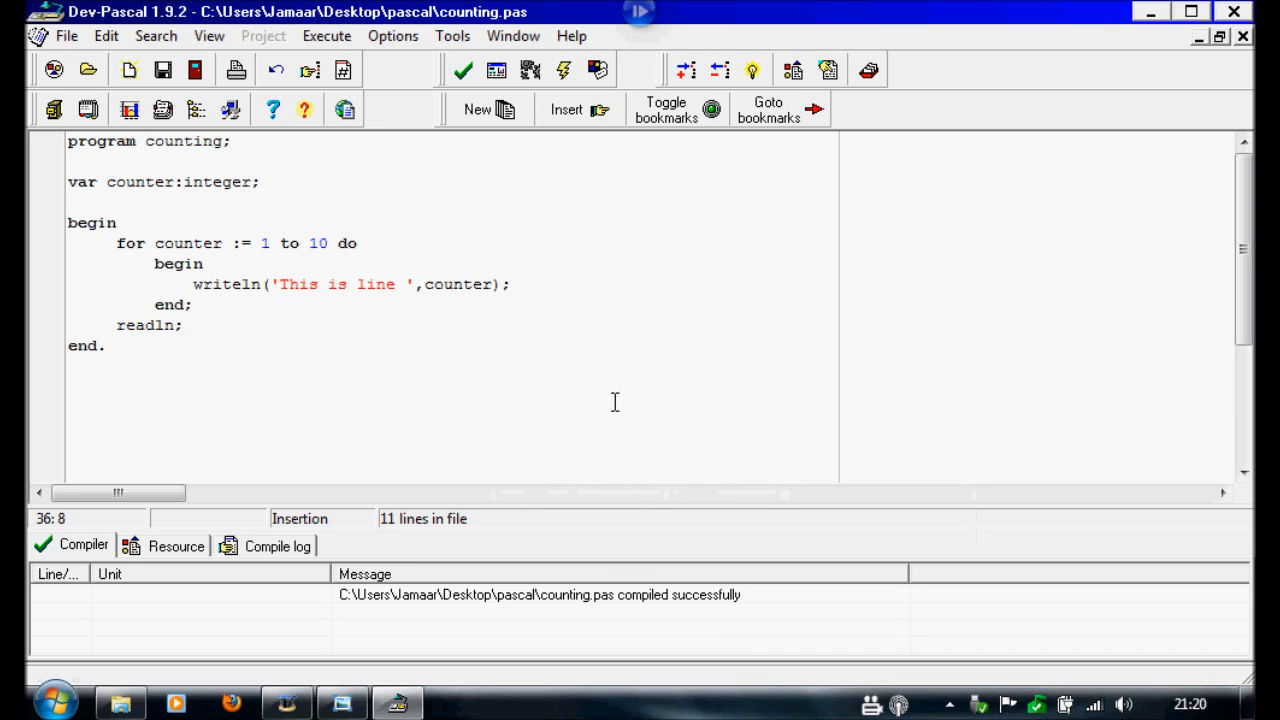